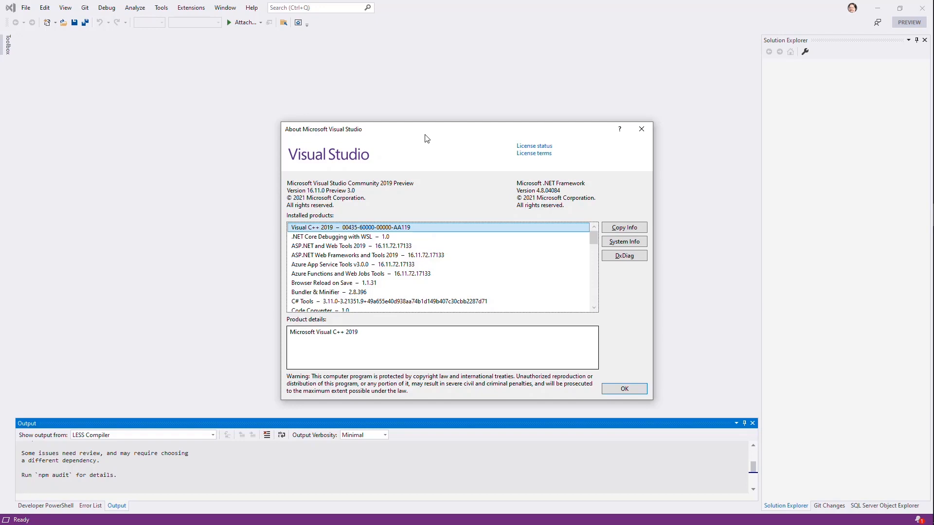
mouse_move(441, 217)
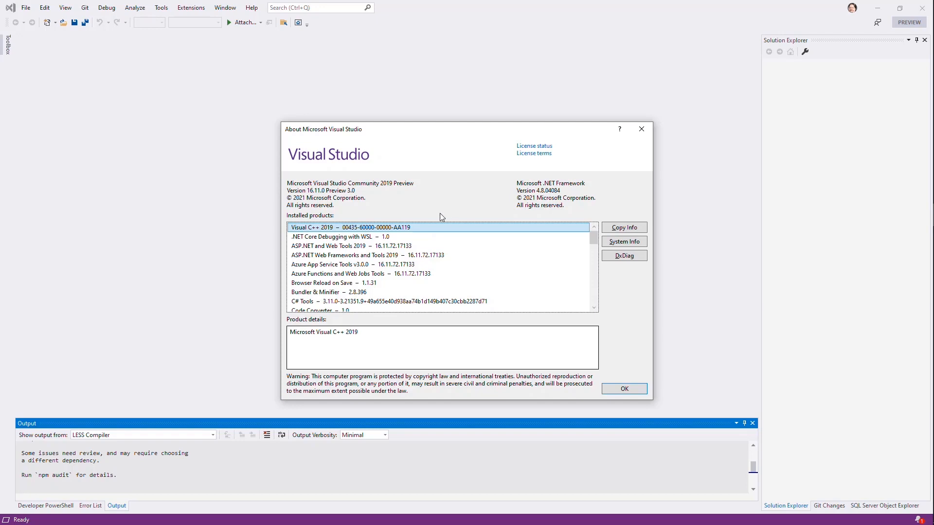
mouse_move(382, 188)
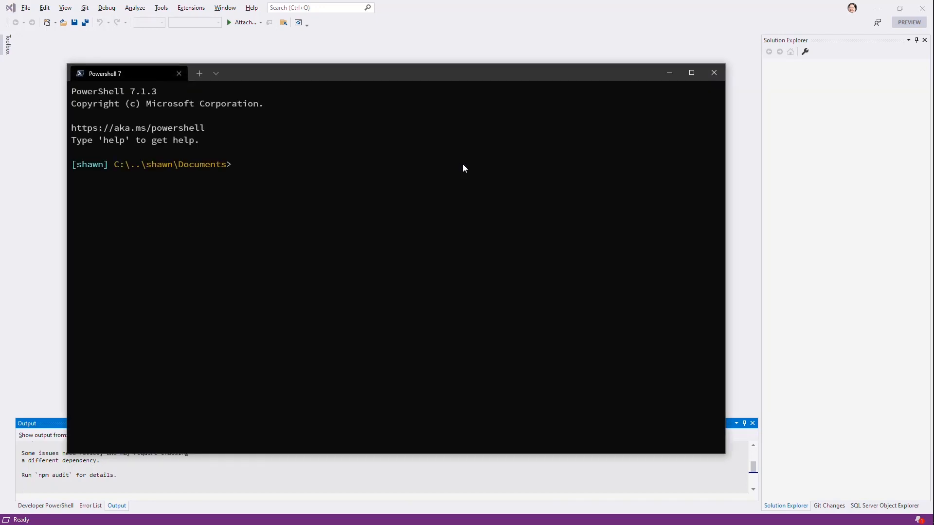
Check the .NET SDK version (6.0.100-preview.6.21355.2) with dotnet --version, then close the terminal
text(dotnet --version)
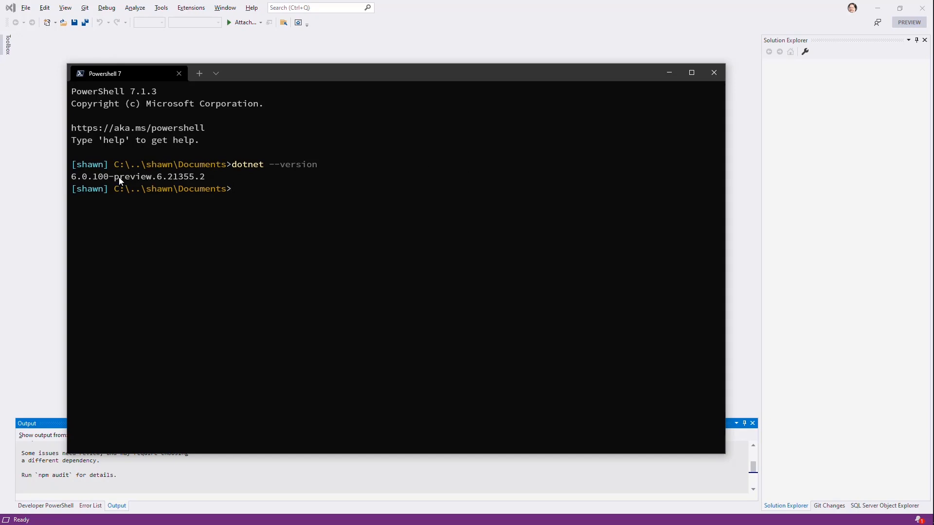
mouse_move(232, 185)
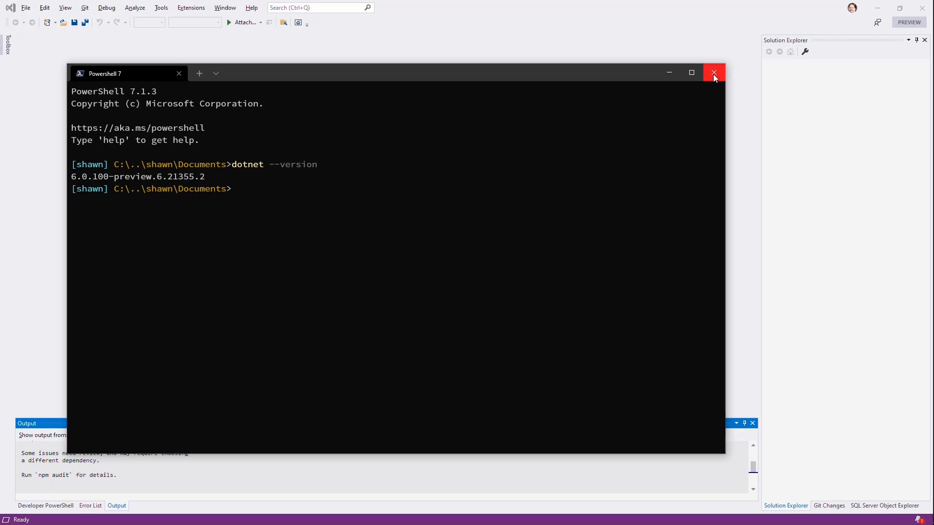
click(715, 72)
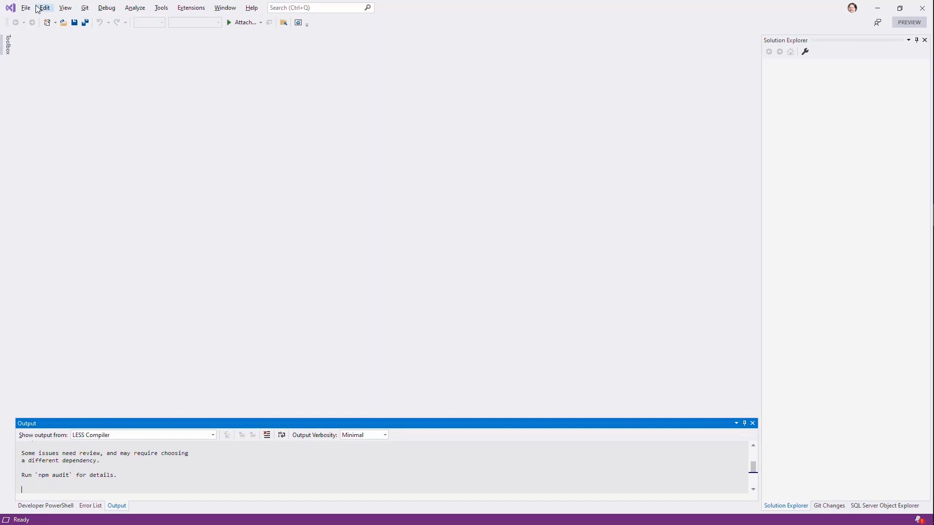
Create the OurApp ASP.NET Core Web API project on .NET 5.0, with HTTPS and OpenAPI off
click(26, 8)
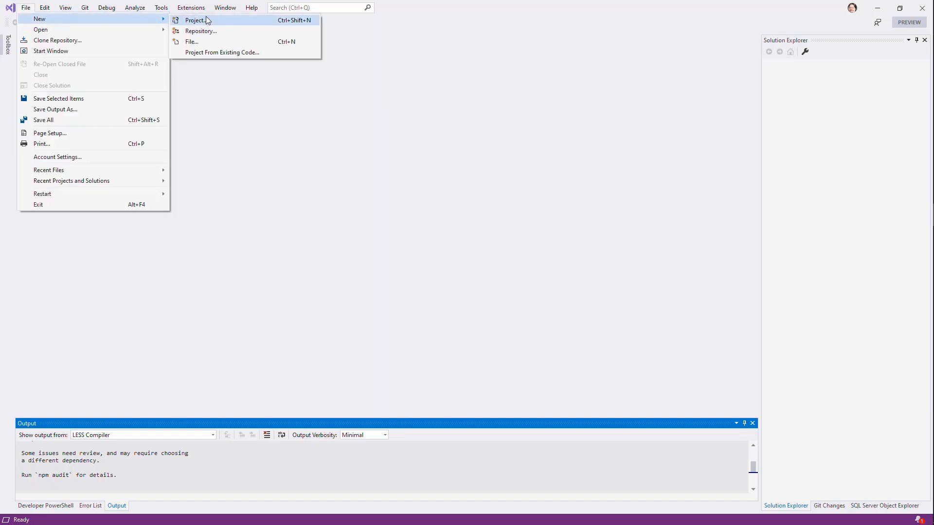
click(193, 20)
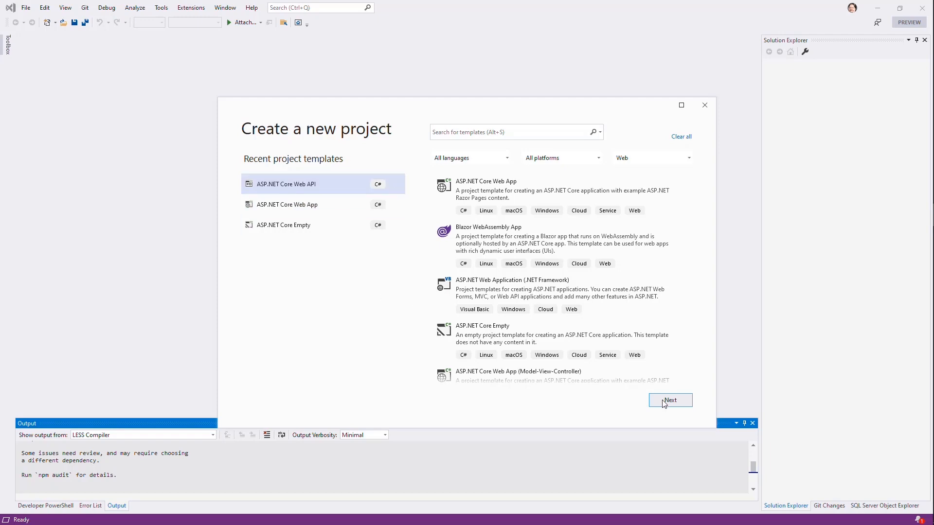
mouse_move(671, 400)
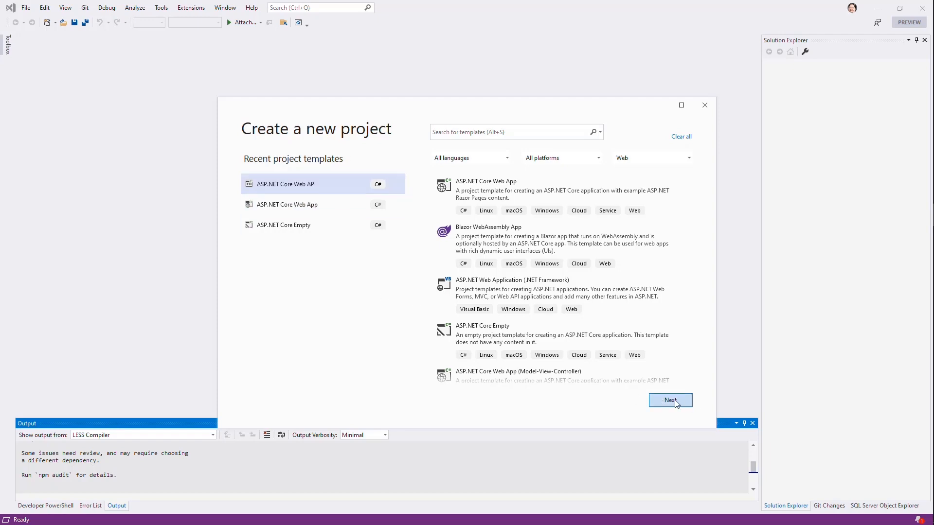
click(670, 400)
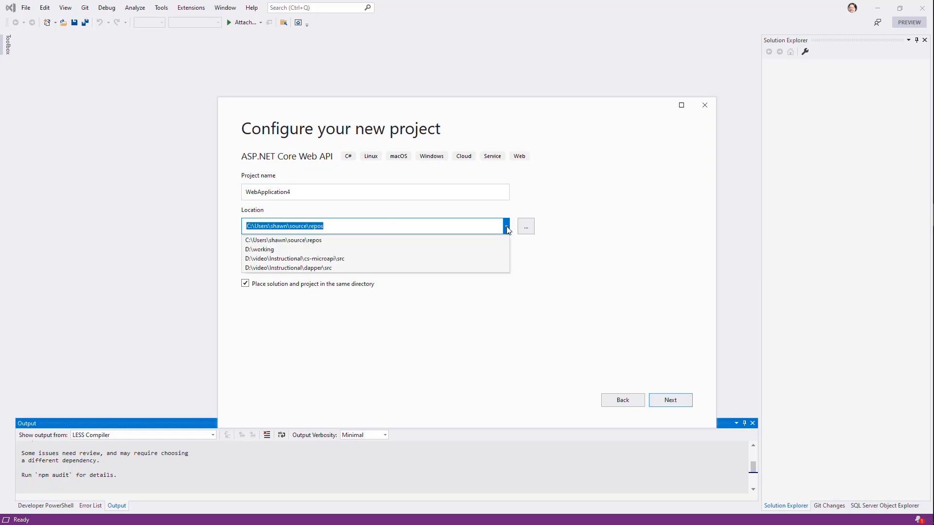
click(525, 225)
text(O)
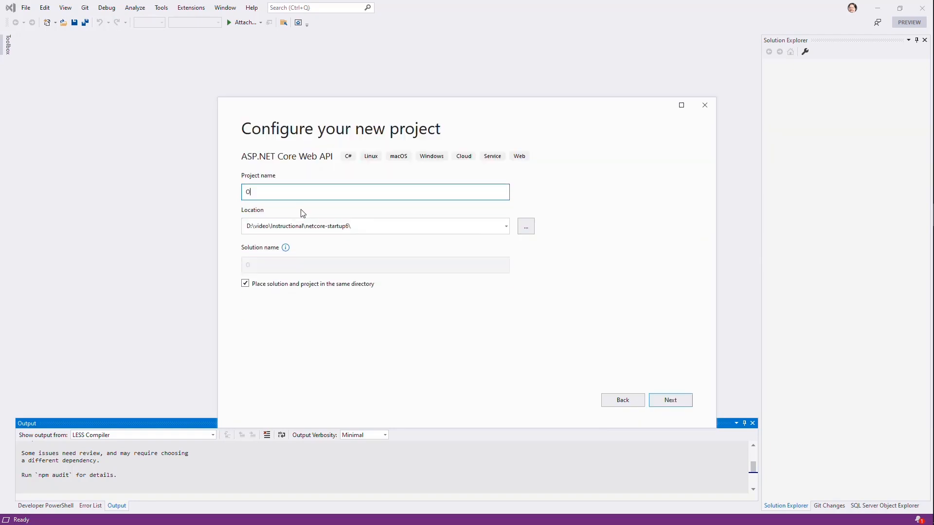
text(urApp)
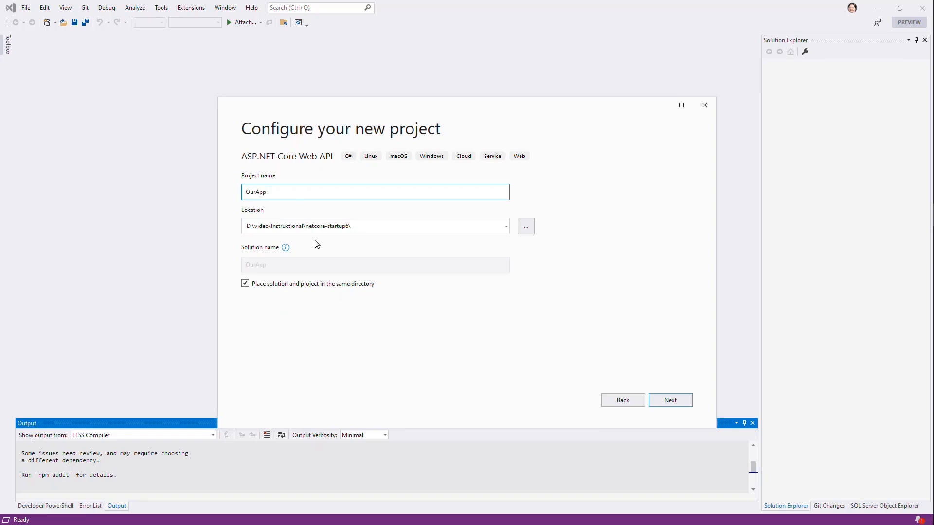
click(670, 400)
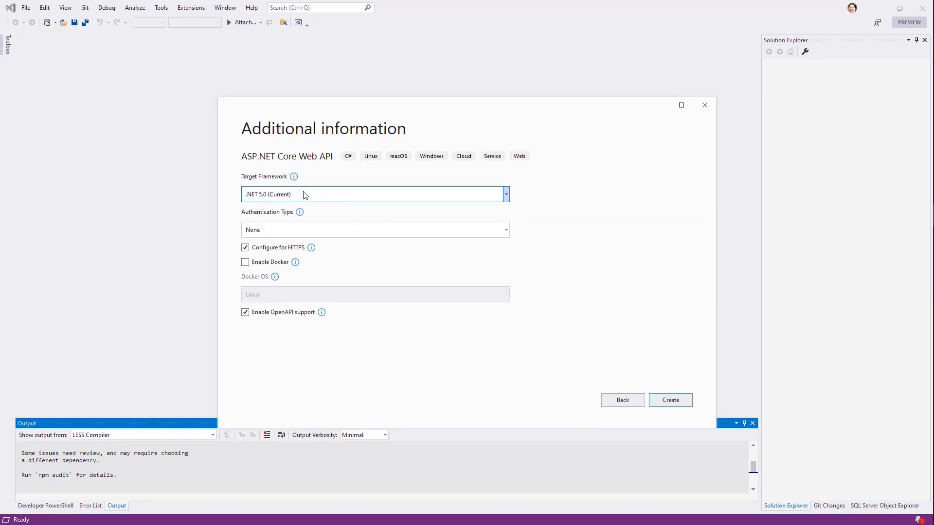
click(503, 194)
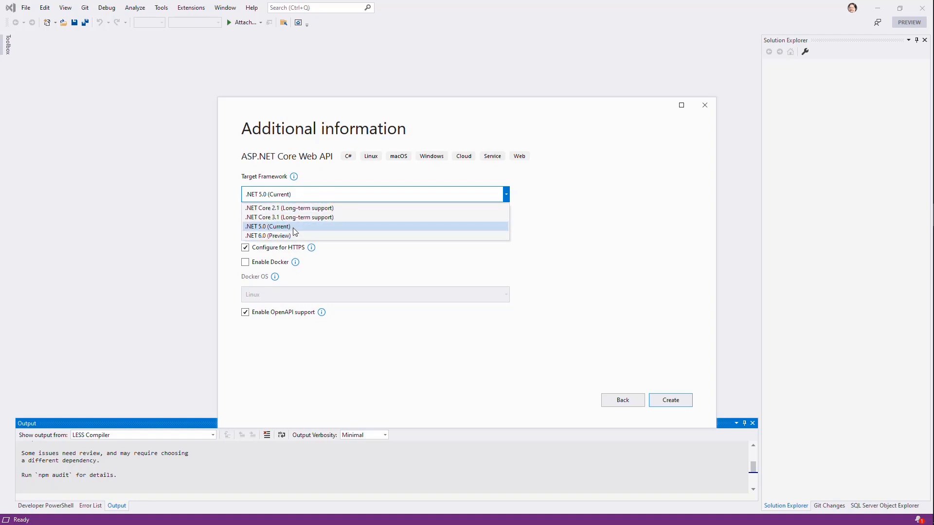
click(267, 226)
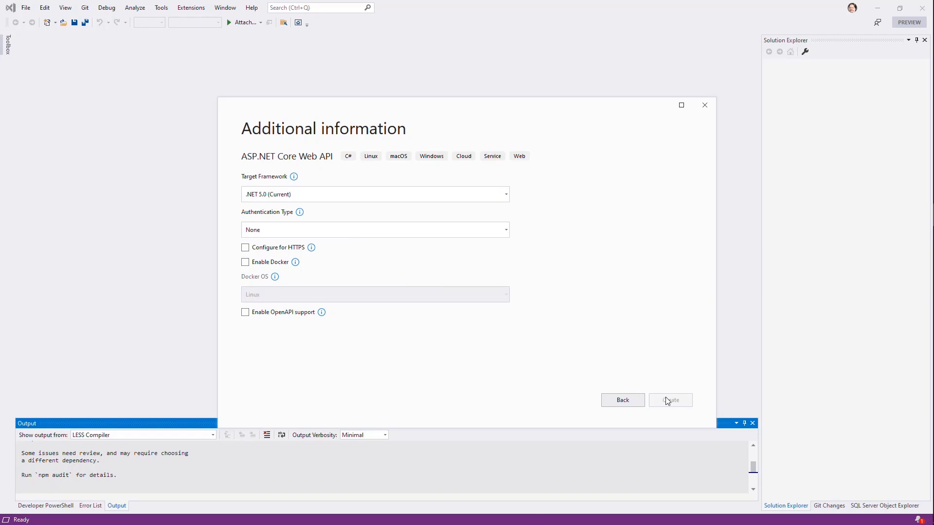
click(669, 400)
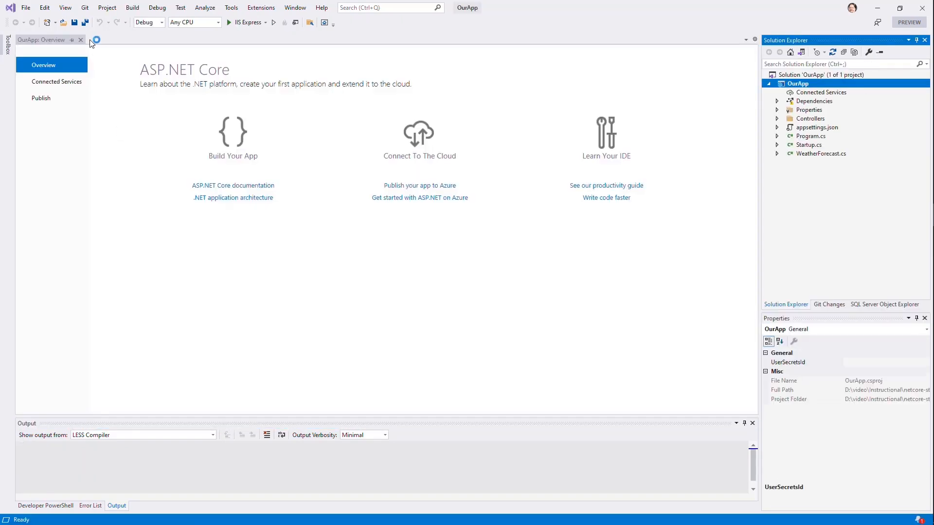
Close the Overview page, expand Controllers, and open Startup.cs in the editor
click(80, 40)
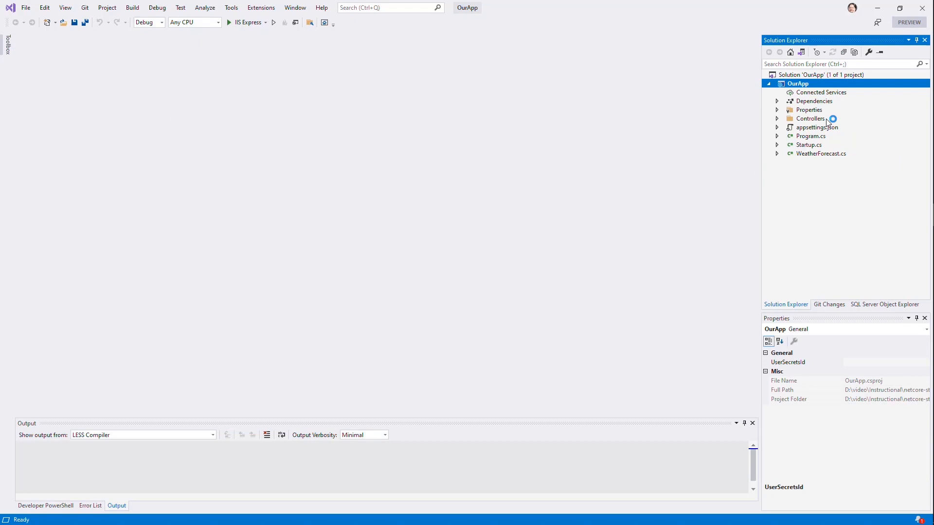
click(777, 118)
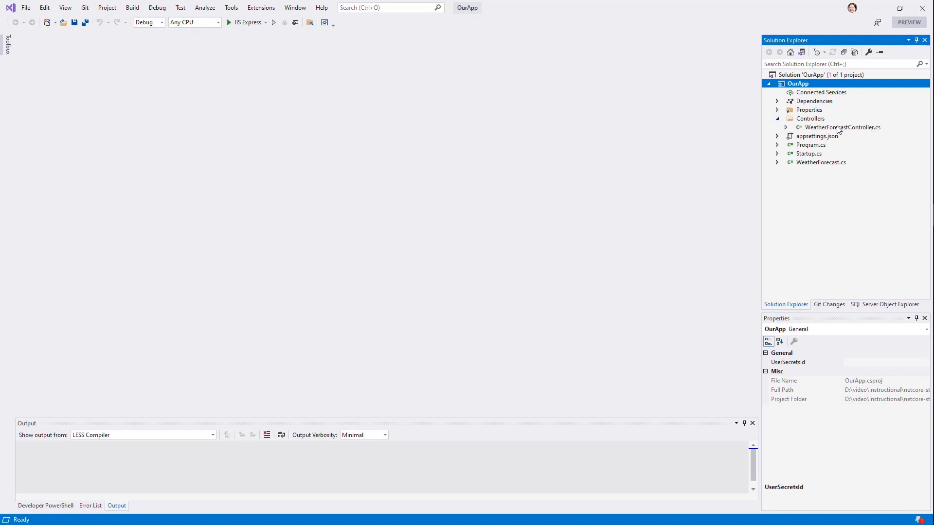
double_click(809, 153)
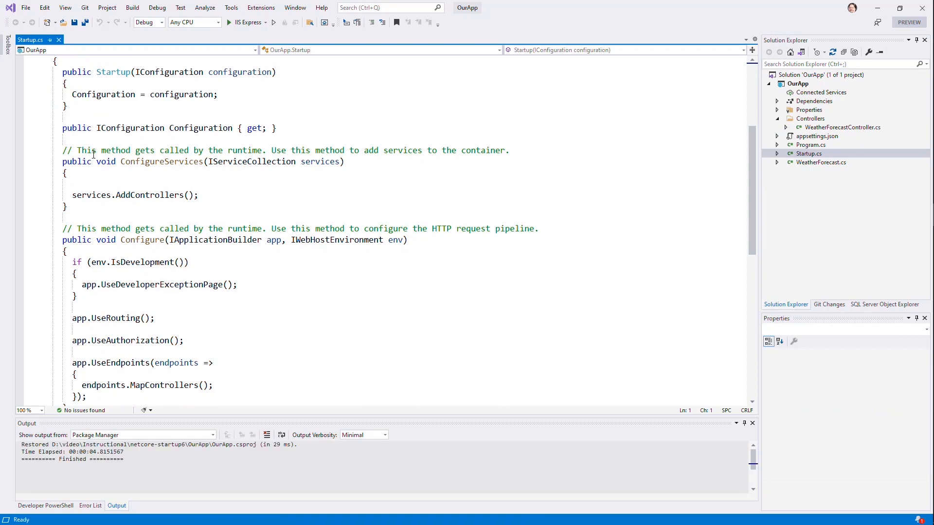
mouse_move(348, 203)
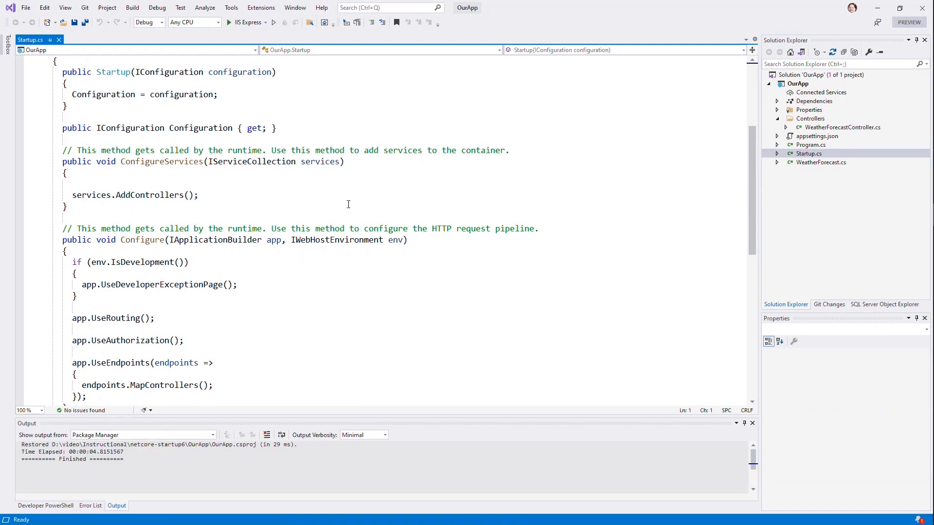
mouse_move(277, 221)
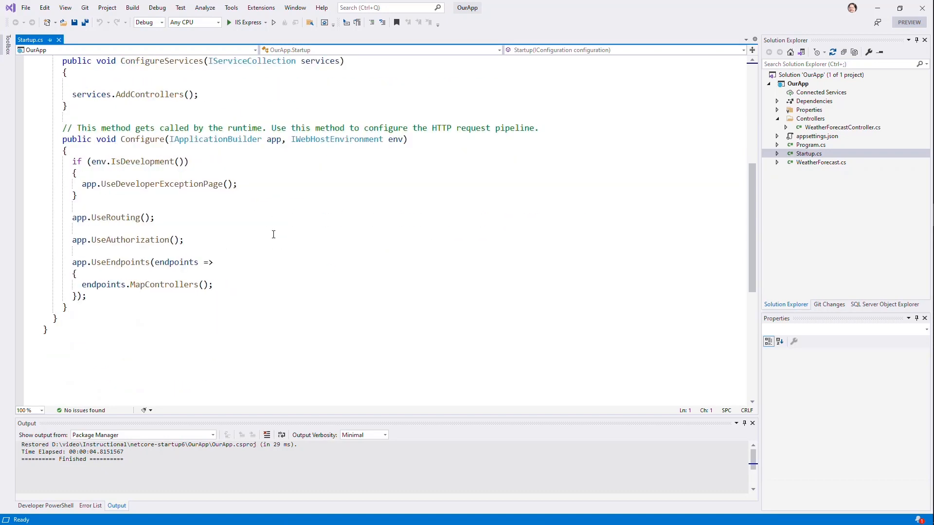
mouse_move(246, 185)
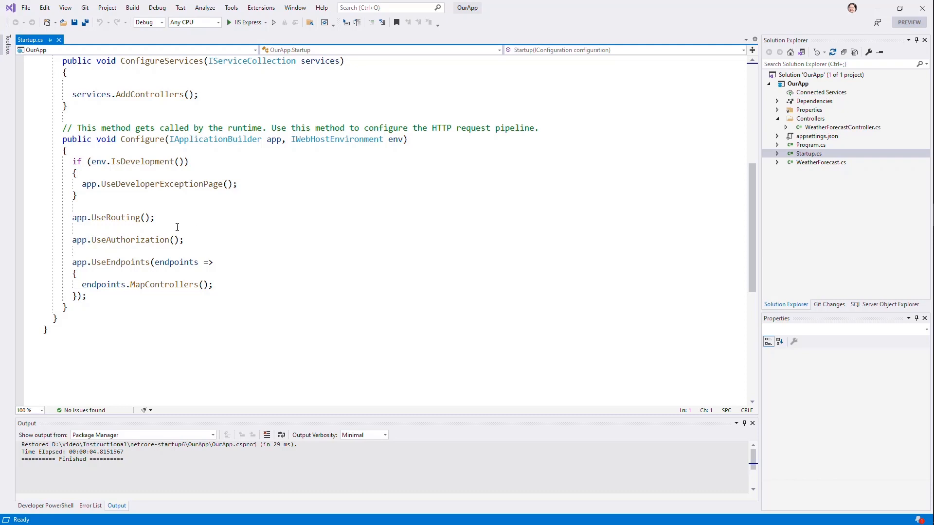
mouse_move(167, 277)
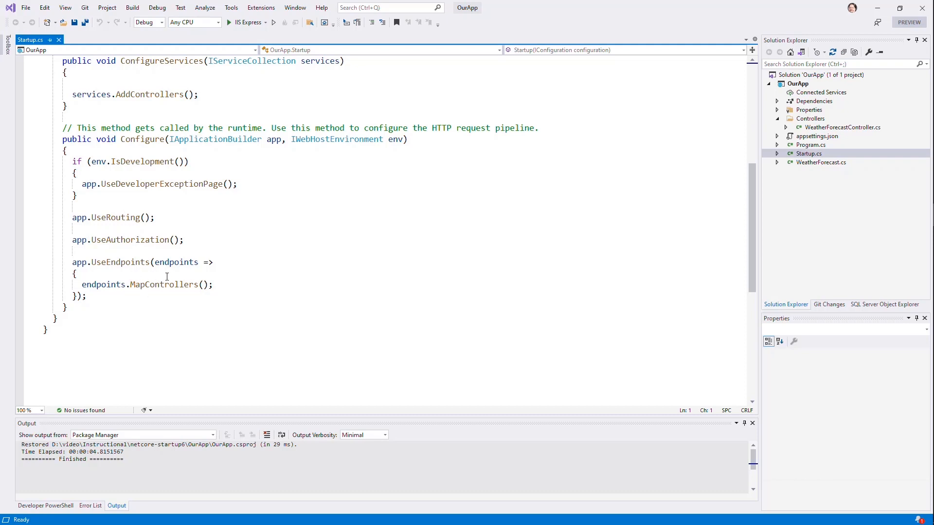
mouse_move(639, 210)
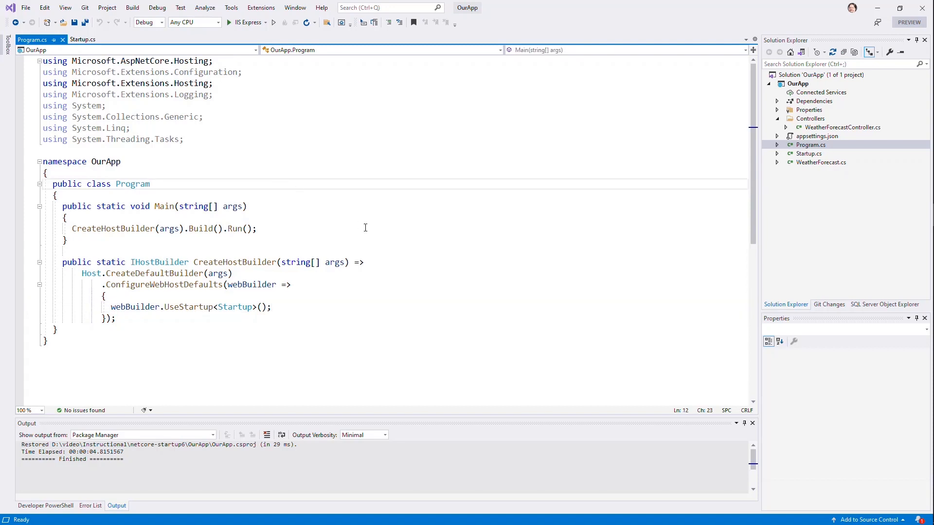
Replace Program.cs's original code with the partial line 'var builder = WebApplication'
double_click(132, 184)
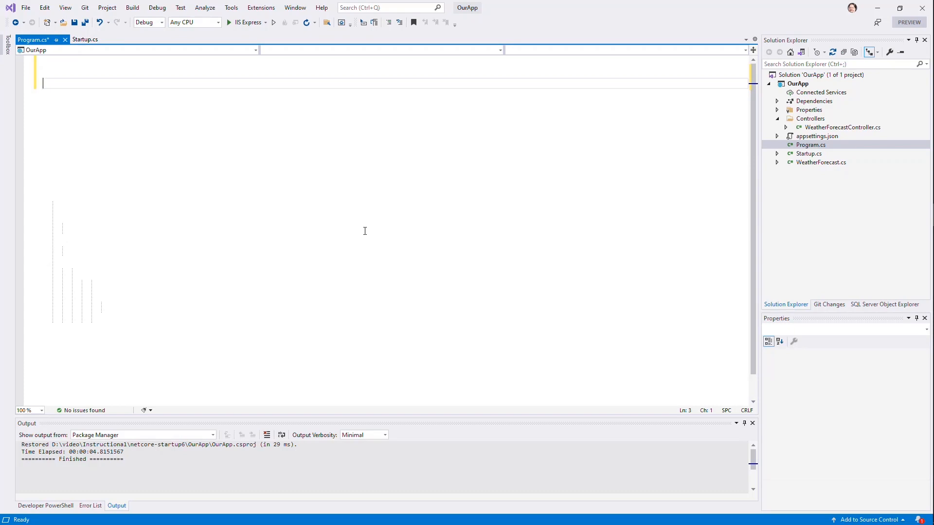
text(var builder =)
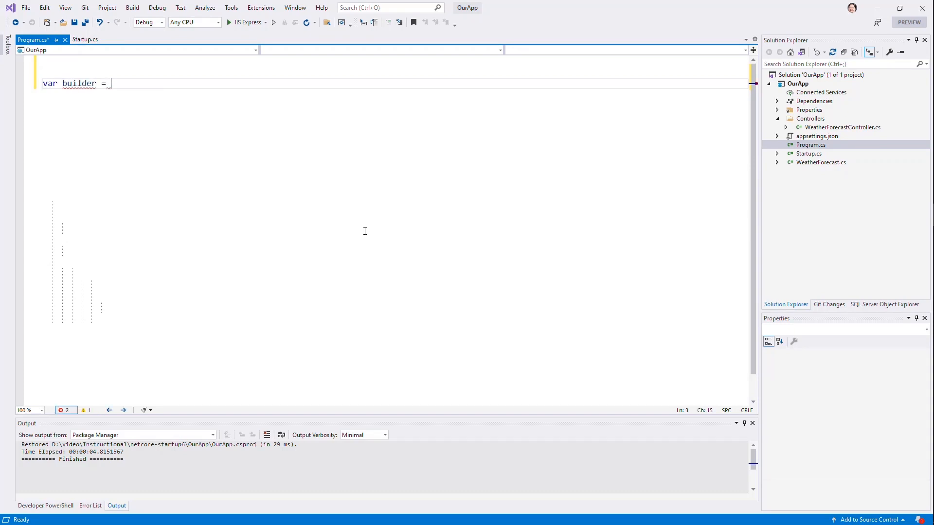
text(WebApplication)
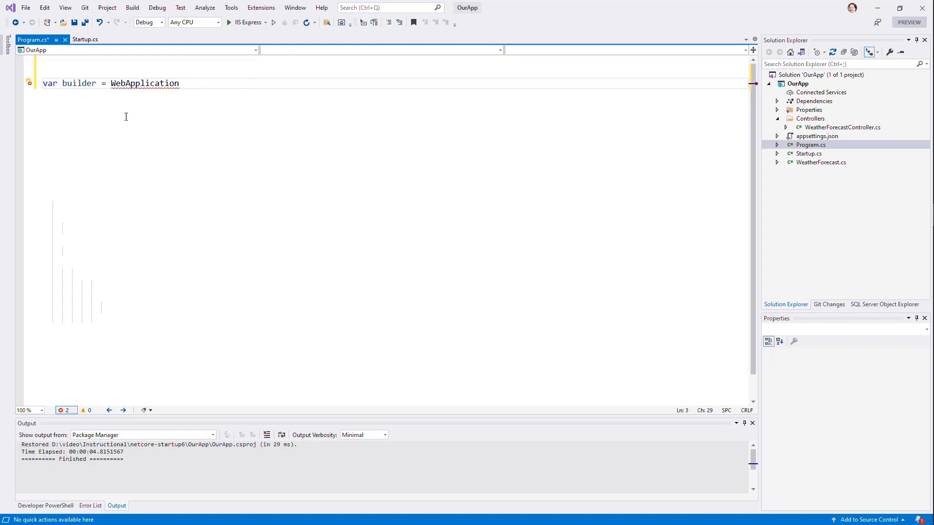
click(798, 83)
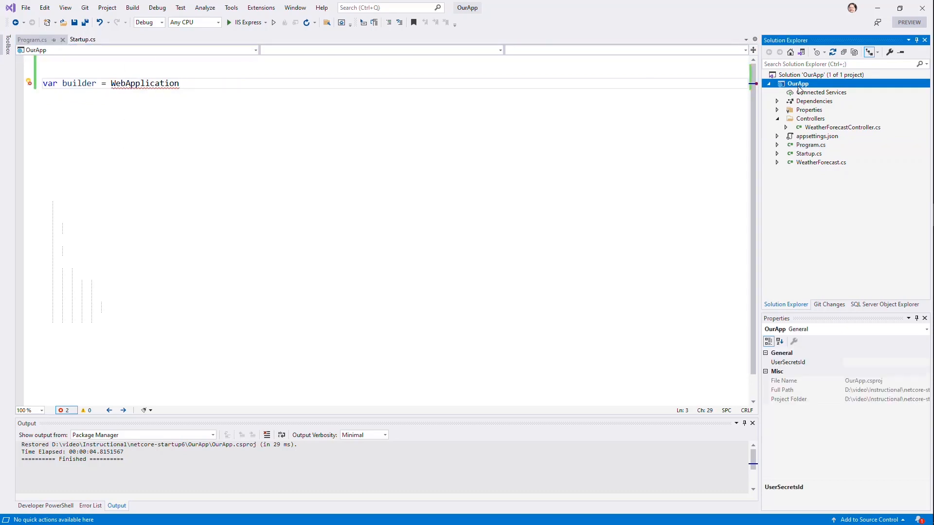
Add <LangVersion>preview</LangVersion> under TargetFramework in OurApp.csproj and close the file
right_click(798, 83)
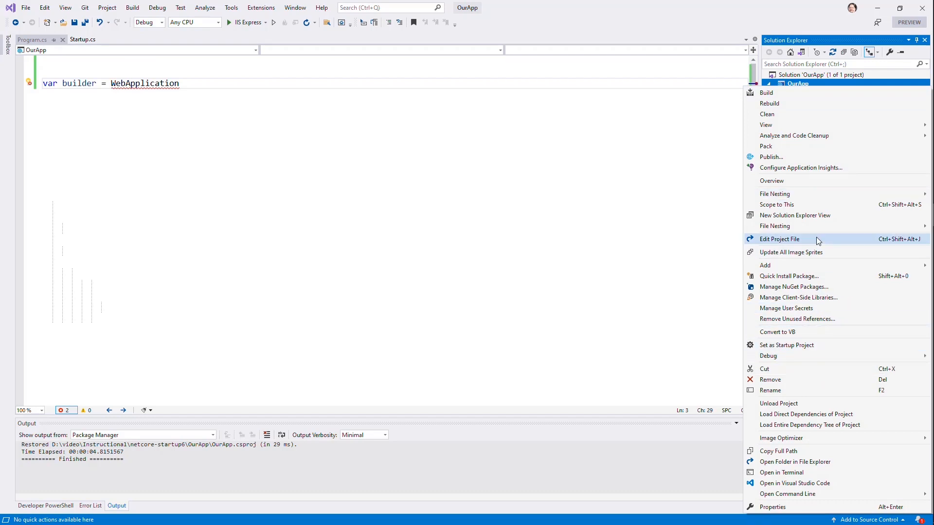
click(780, 239)
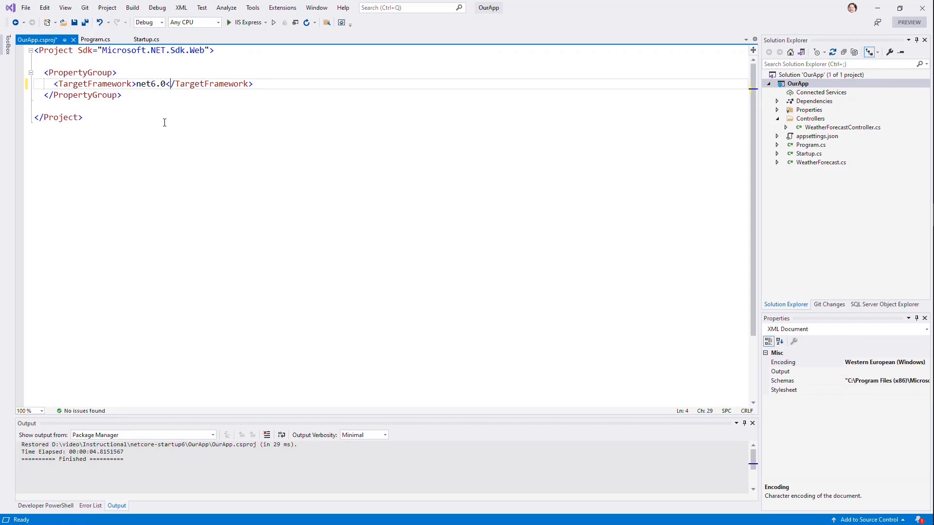
key(enter)
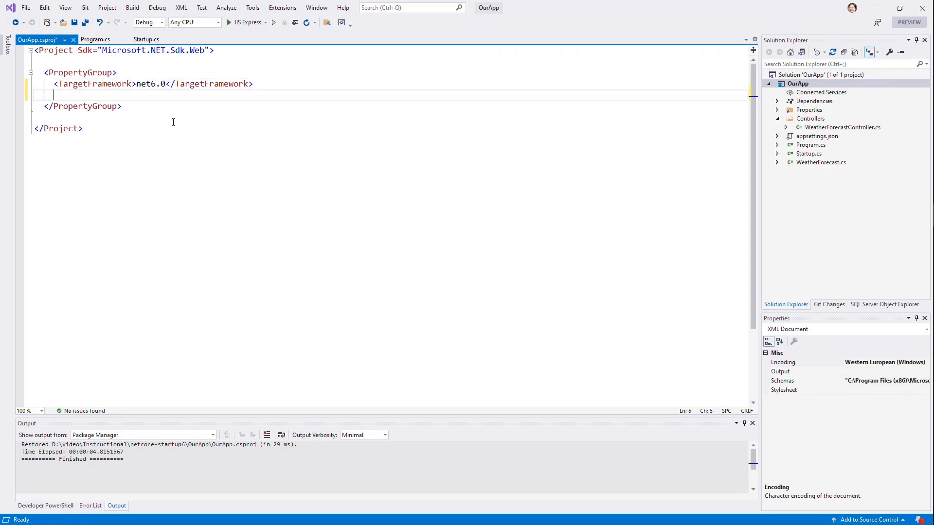
text(<)
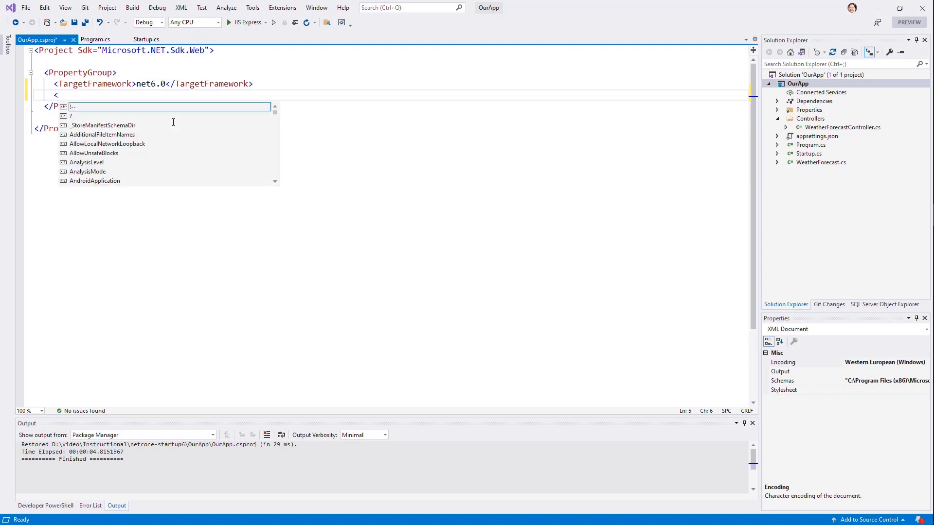
text(LangVersion>preview</LangVersion>)
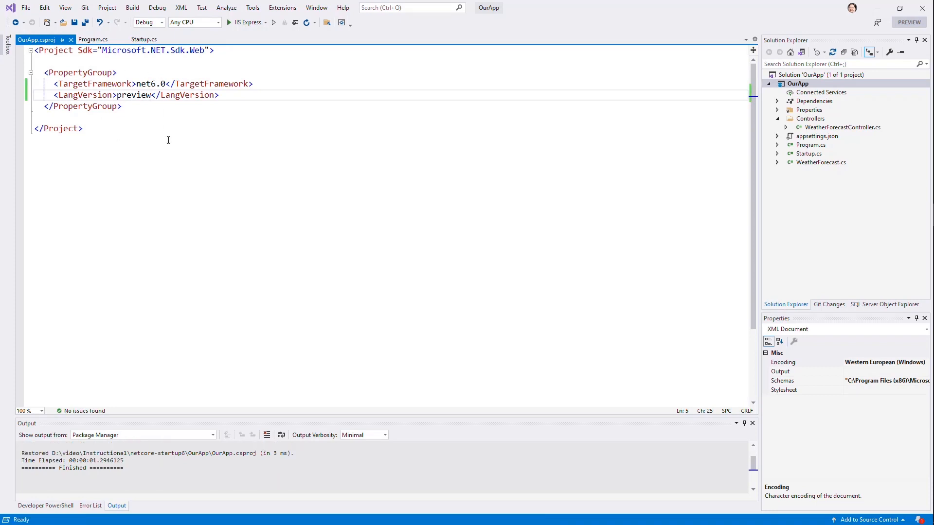
triple_click(134, 95)
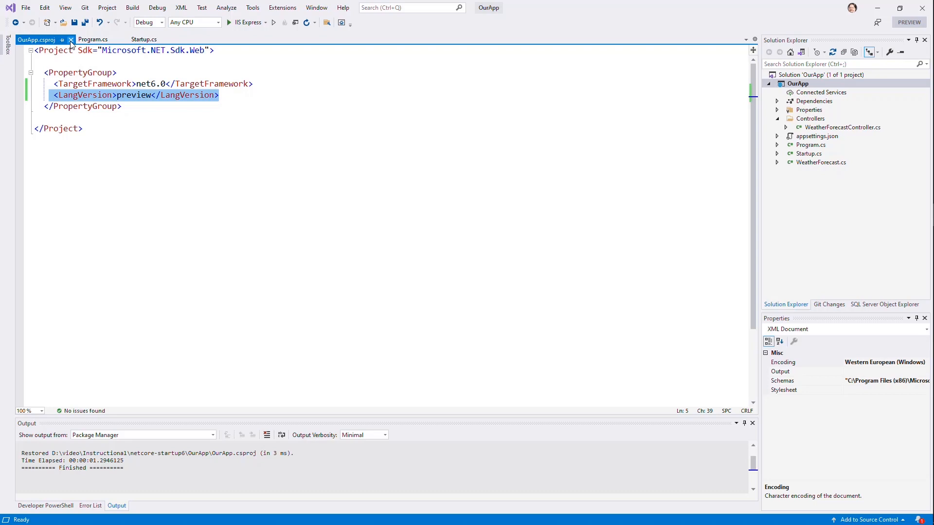
click(70, 40)
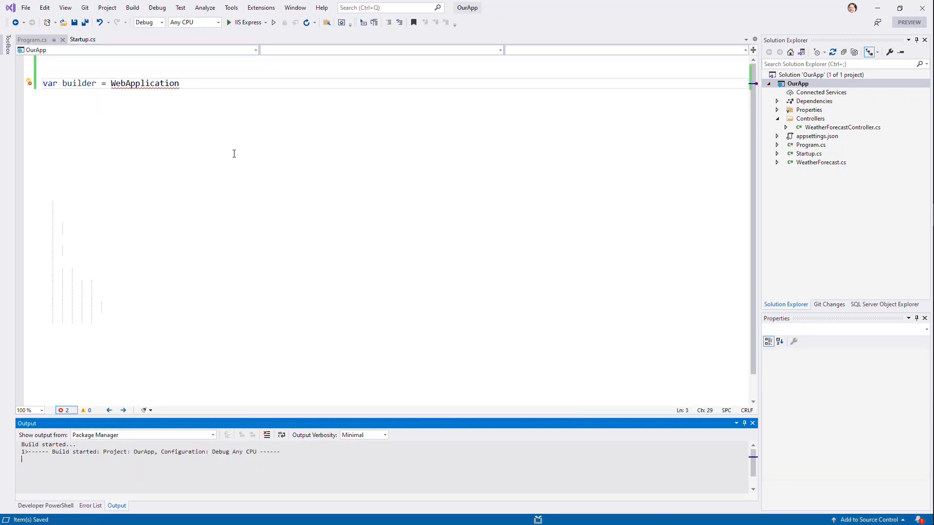
Add global using directives for Microsoft.AspNetCore.Builder and Microsoft.AspNetCore.Hosting atop Program.cs
click(90, 506)
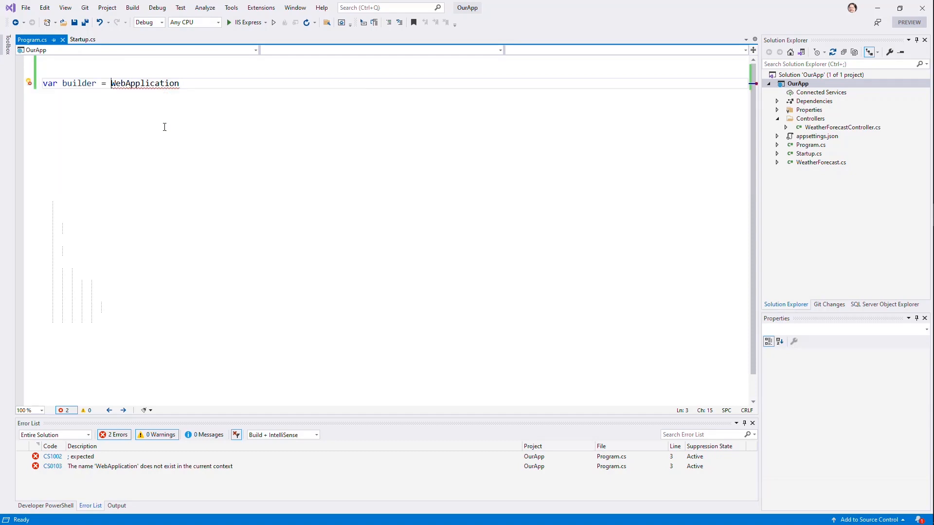
text(using Microsoft.AspNetCore.Builder;)
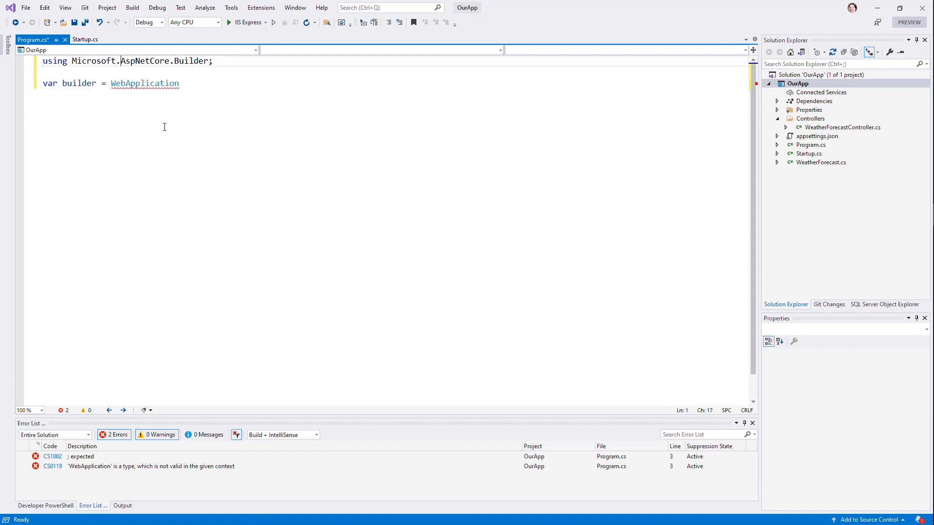
text(using)
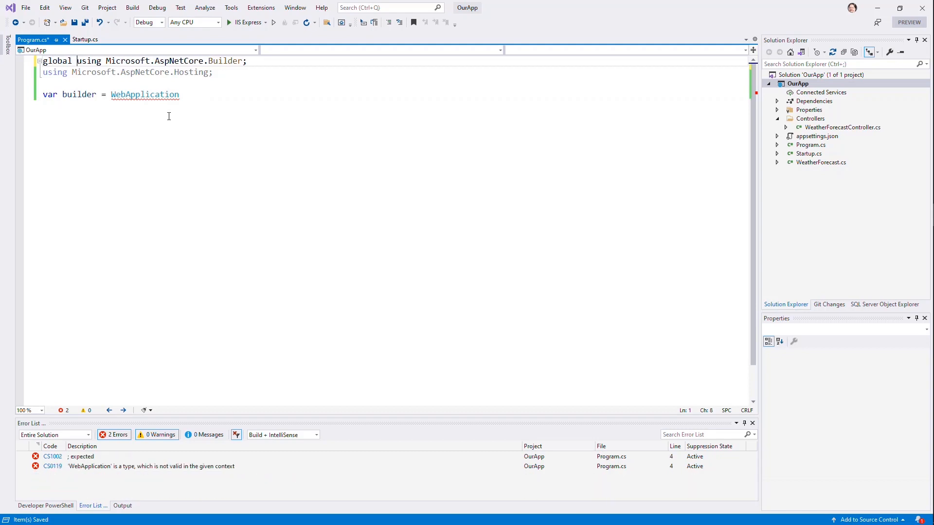
text(global)
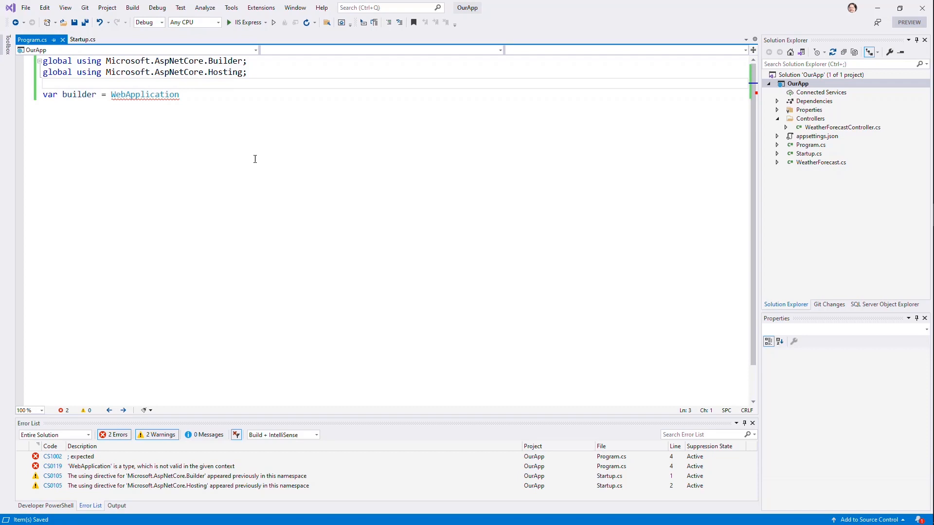
Extend the builder line to WebApplication.CreateBuilder
click(179, 94)
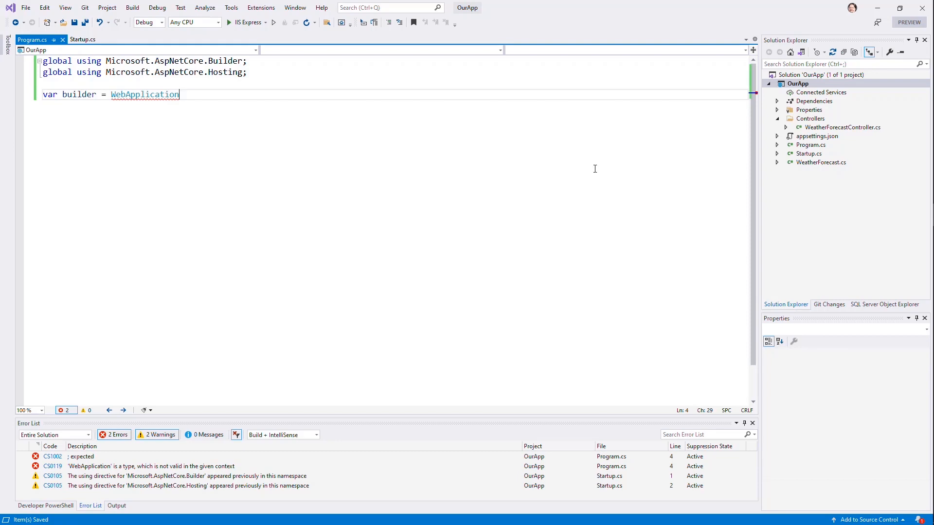
text(.)
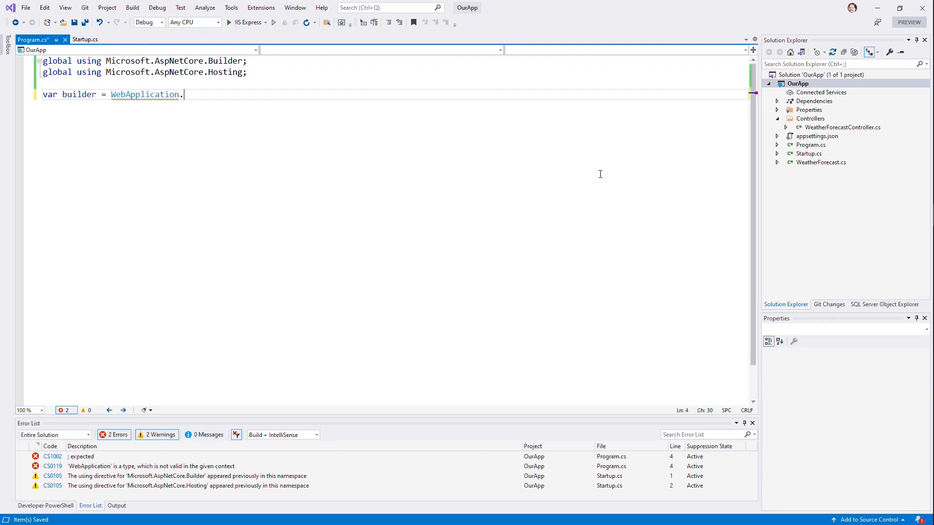
text(CreateBuilder();)
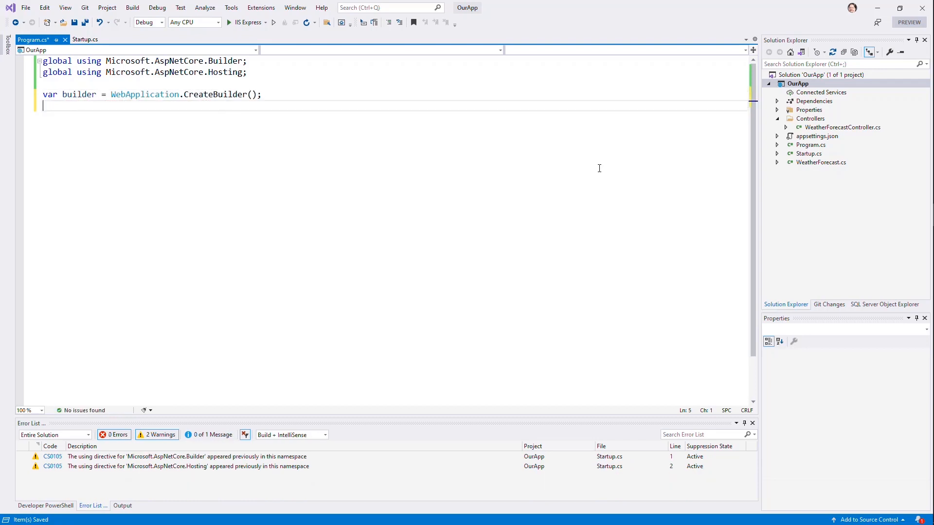
Add 'var app = builder.Build();' and 'app.Run();', and pass args to CreateBuilder
key(enter)
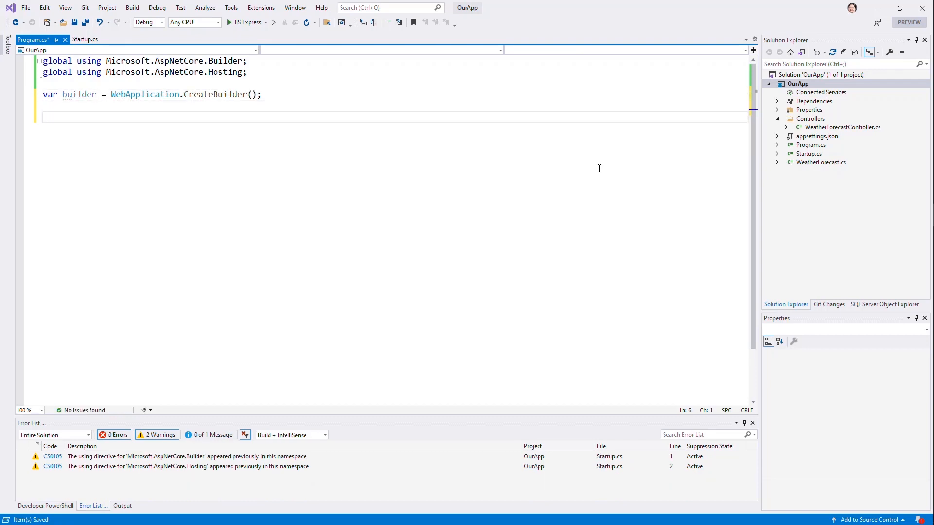
text(var app =)
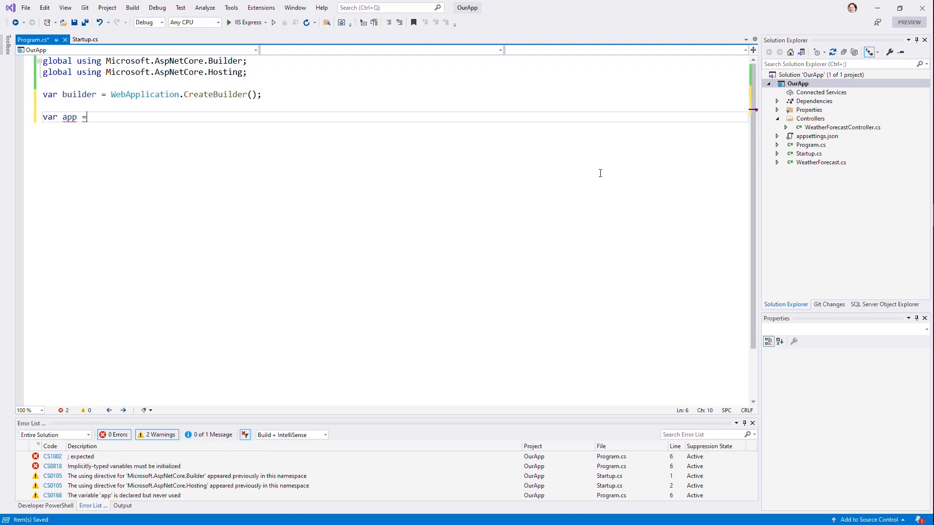
text(builder.)
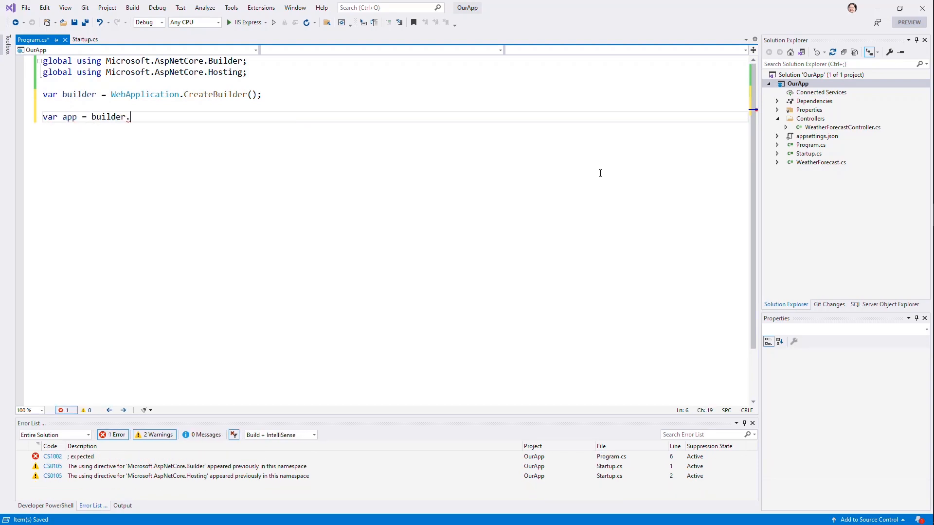
text(Build();)
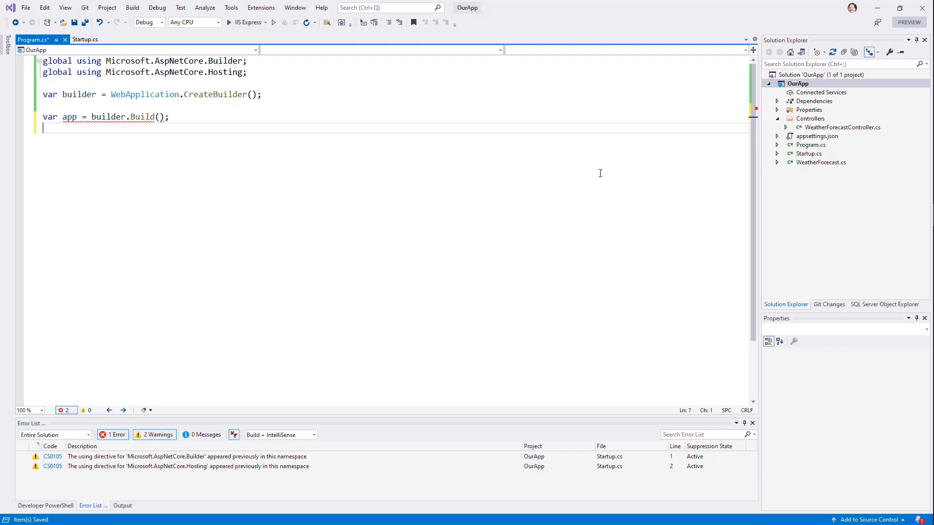
text(app.Run()
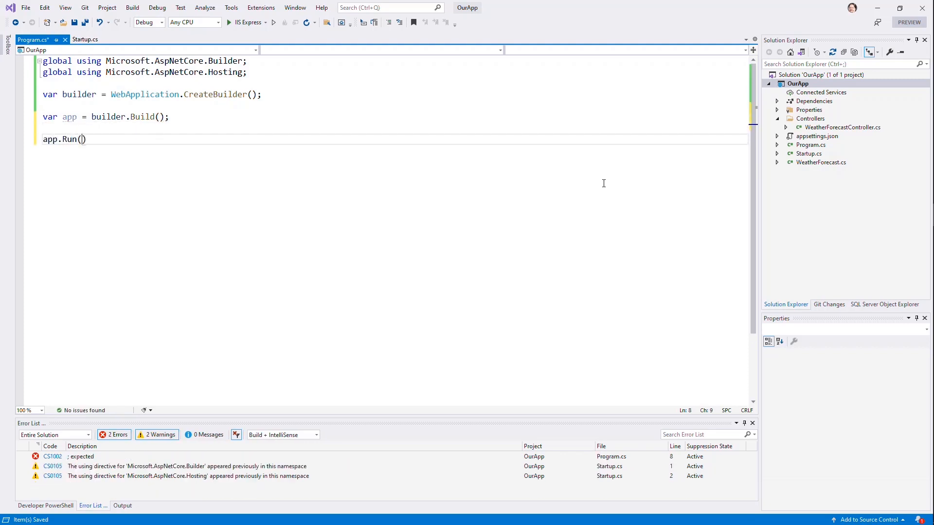
text(;)
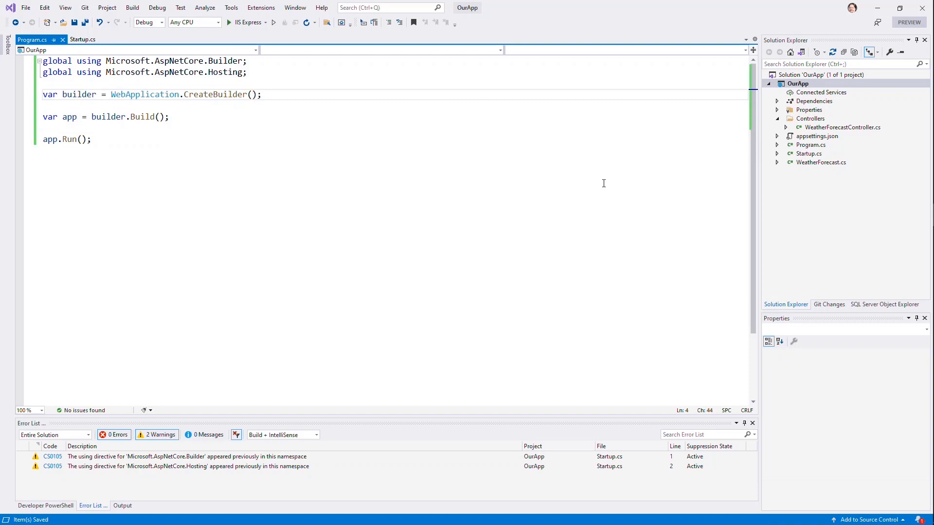
text(args)
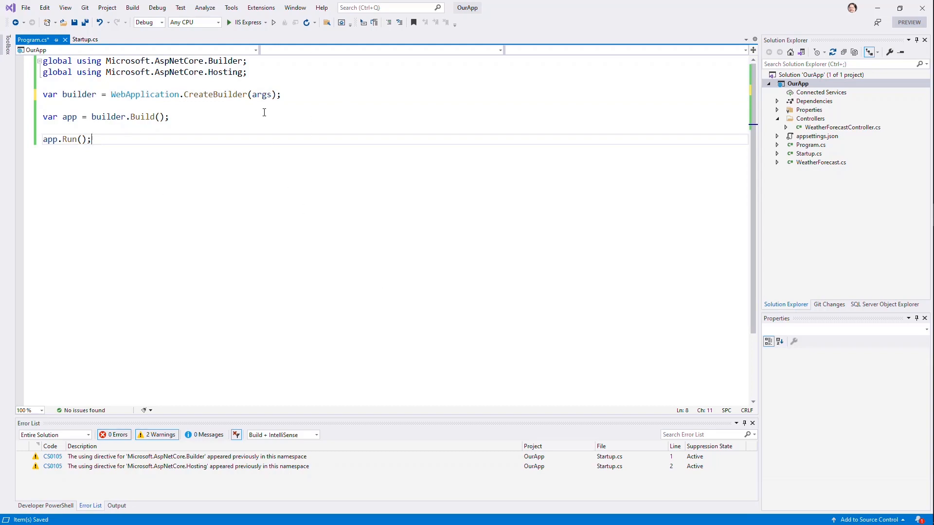
mouse_move(262, 93)
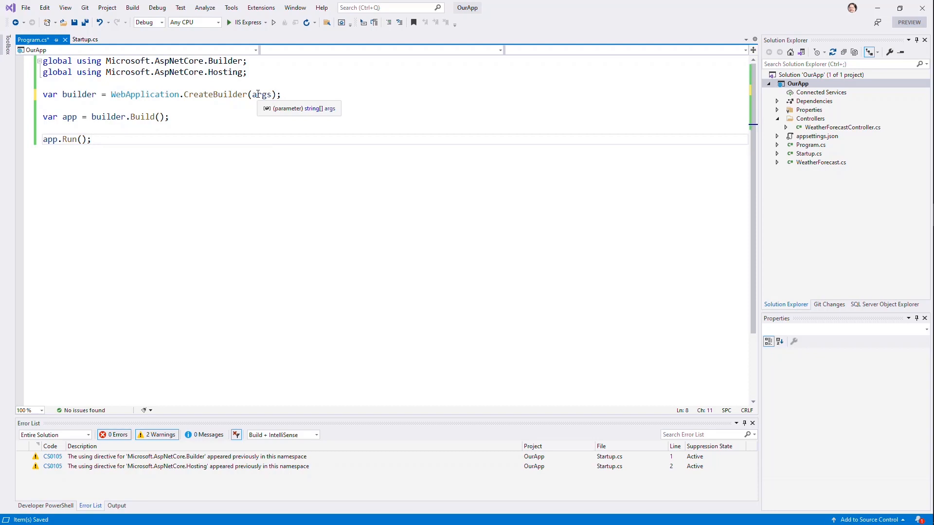
click(90, 139)
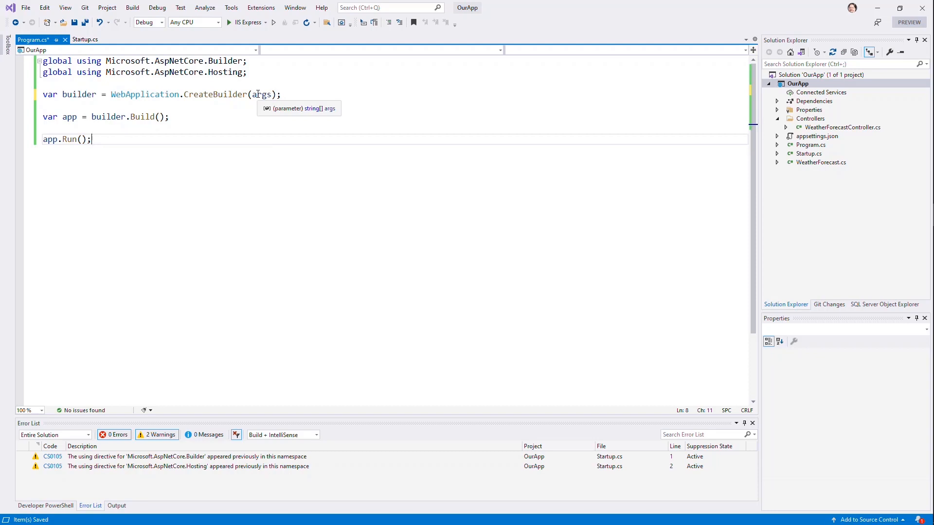
mouse_move(277, 125)
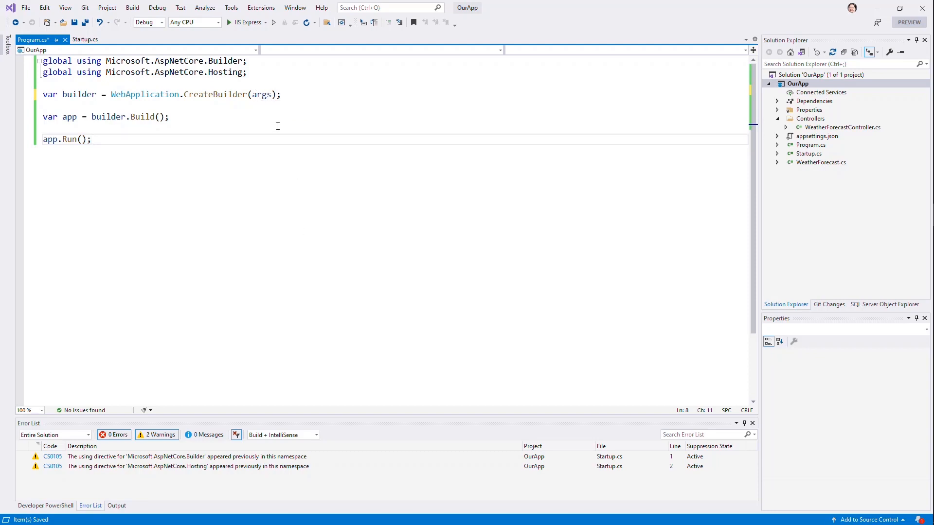
mouse_move(205, 189)
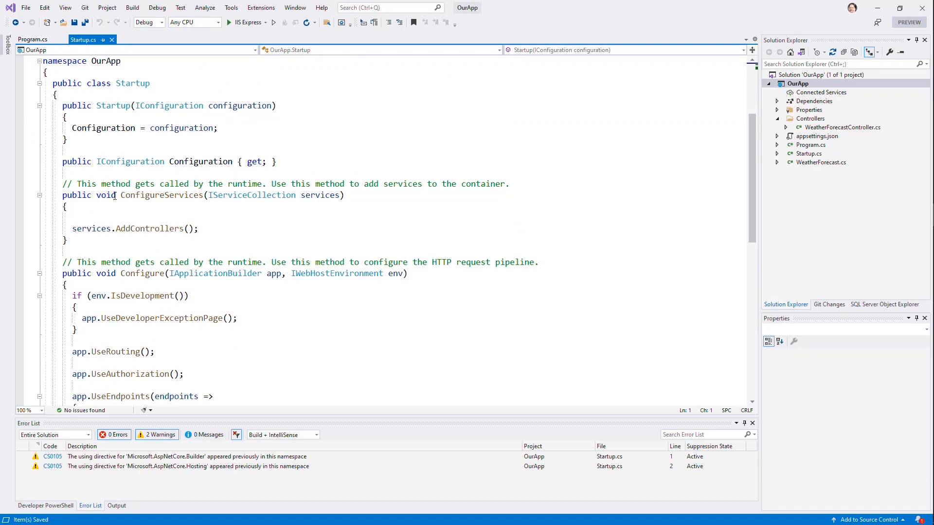
Add builder.Services.AddControllers() and import Microsoft.Extensions.DependencyInjection via quick fix
click(32, 39)
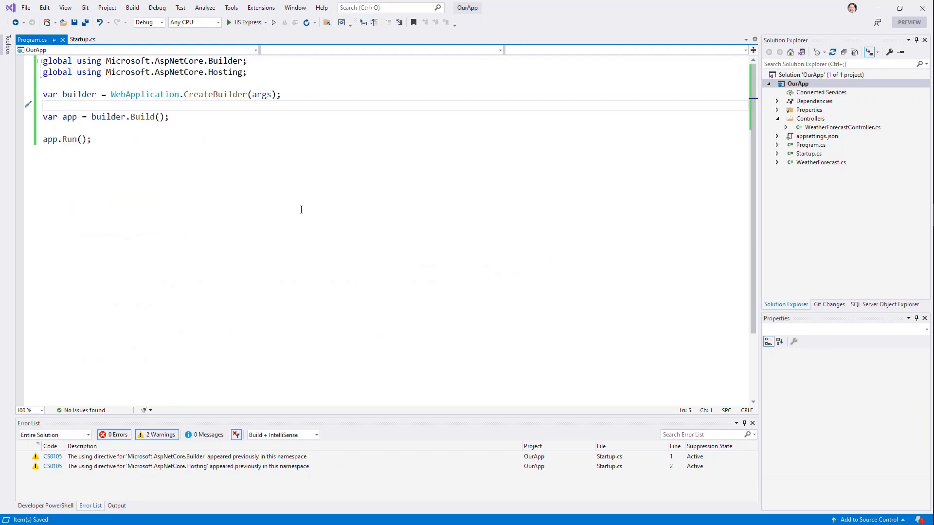
text(builder.Services.AddControllers();)
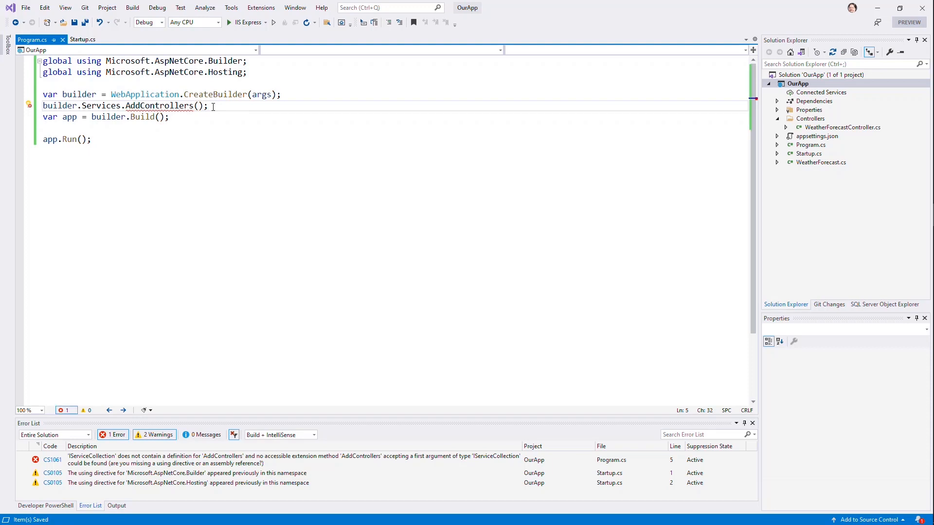
click(29, 105)
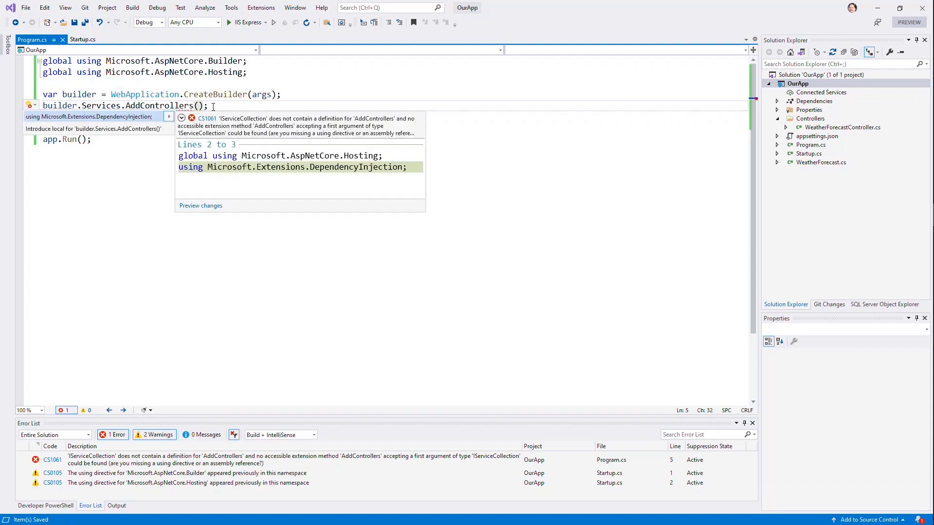
click(91, 116)
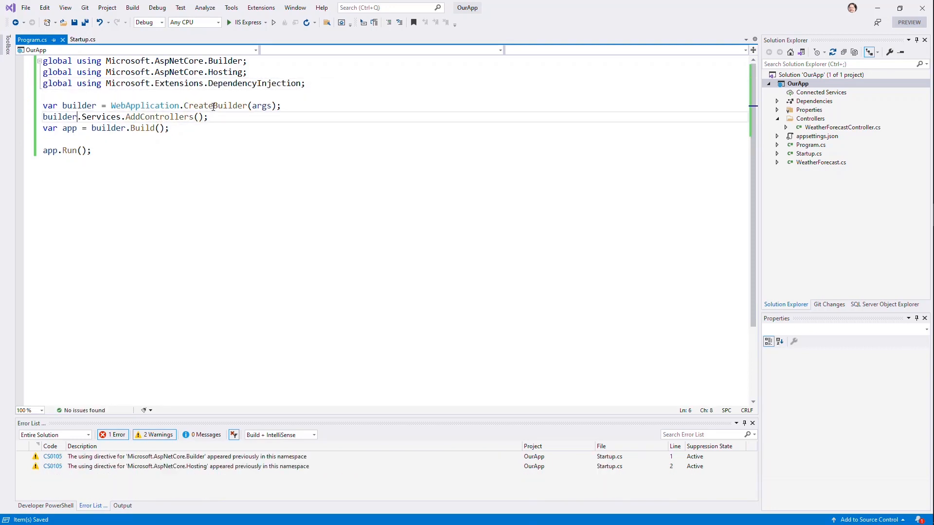
Start a new app.MapControllers line below the services registration
key(Enter)
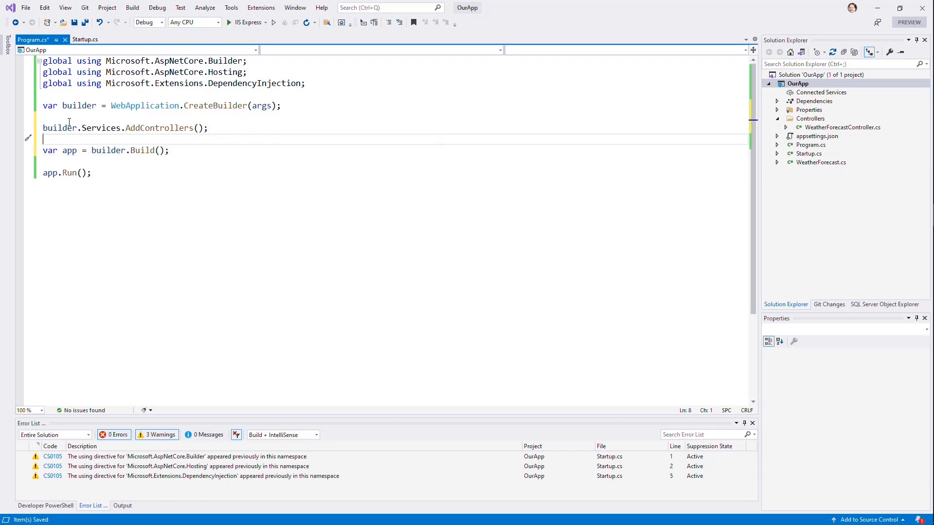
mouse_move(60, 128)
text(app)
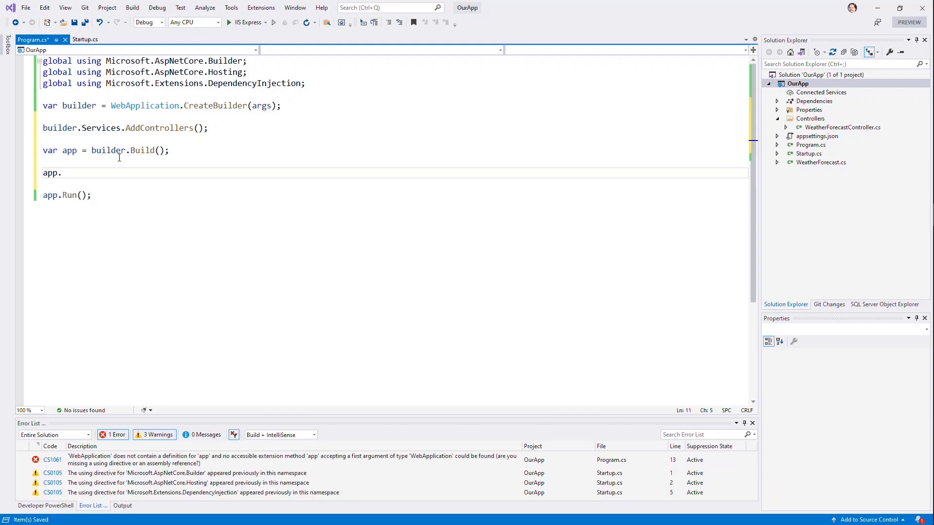
text(.)
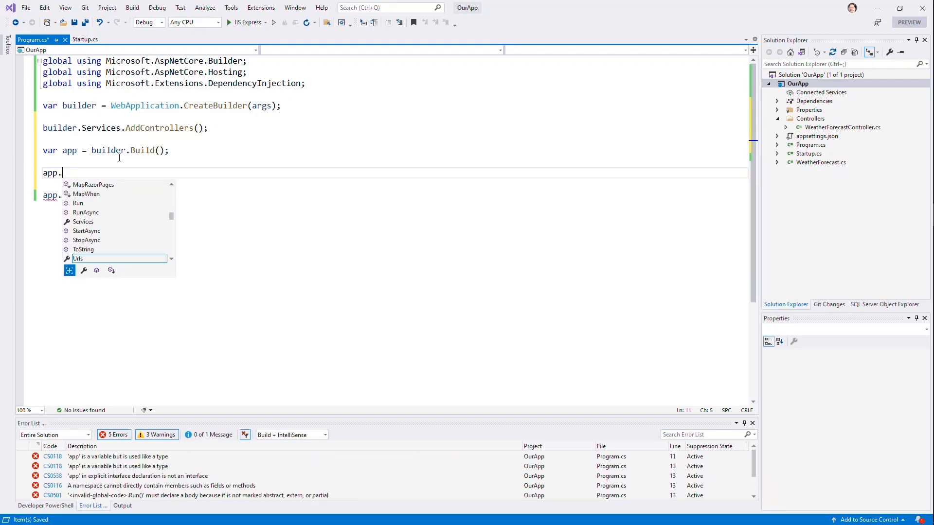
text(MapControl)
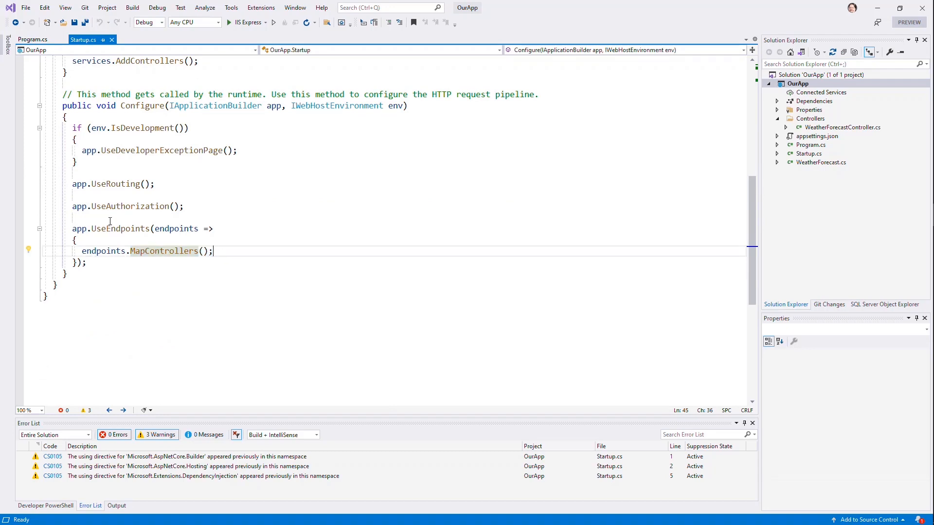
mouse_move(203, 186)
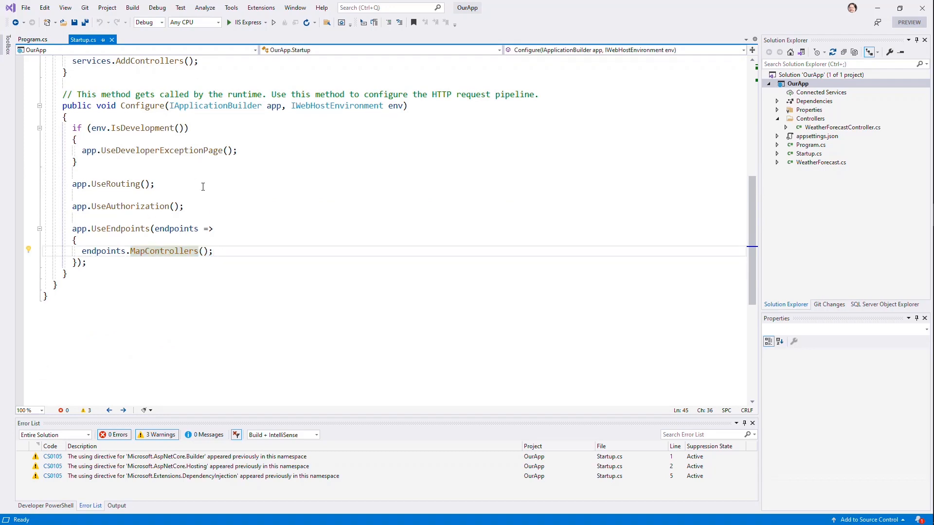
Insert app.UseAuthorization() above the MapControllers line
click(32, 39)
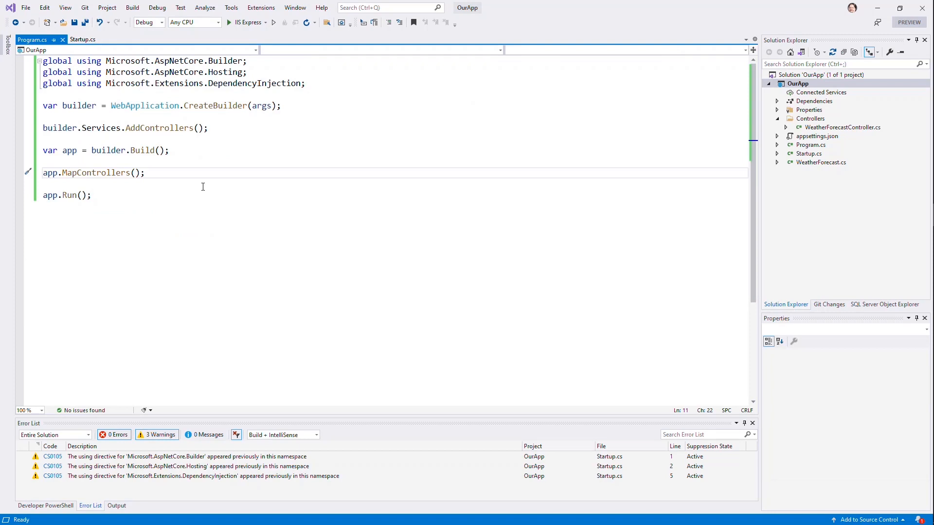
click(59, 161)
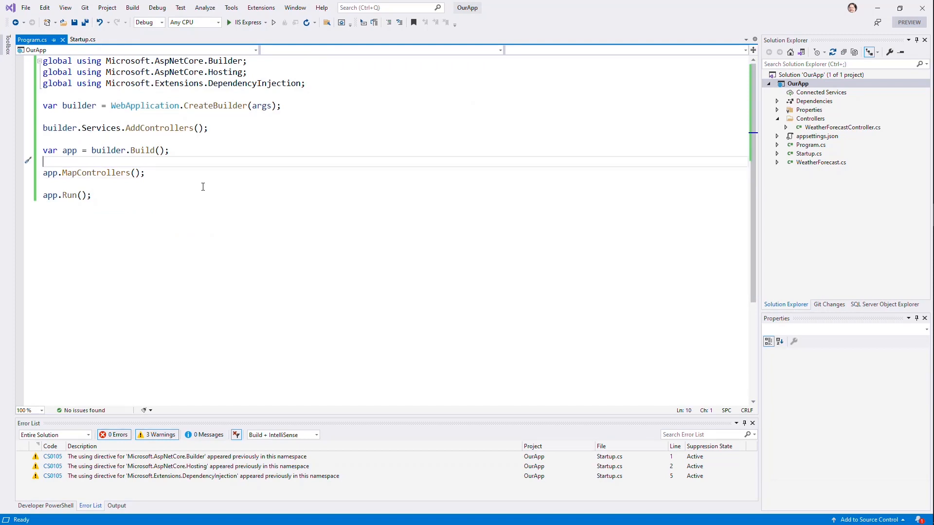
key(enter)
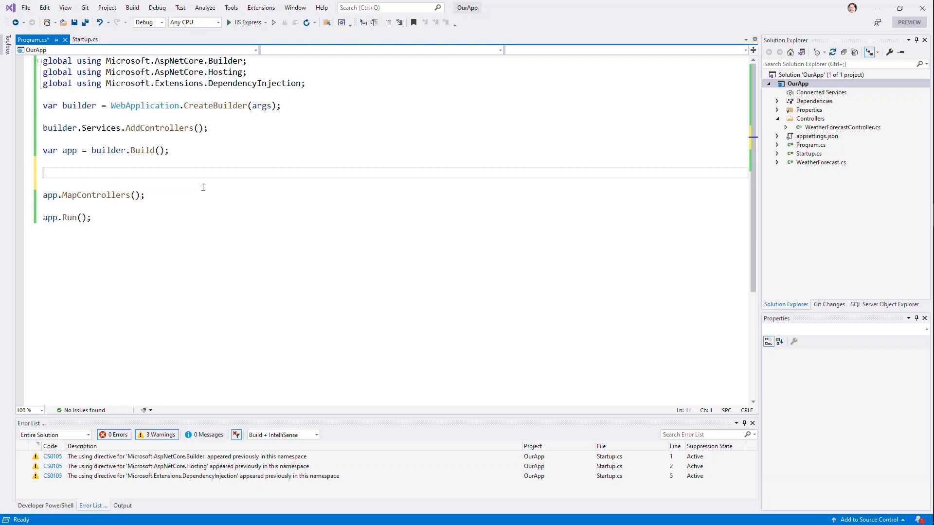
text(app.UseAuthorization();)
text(if ()
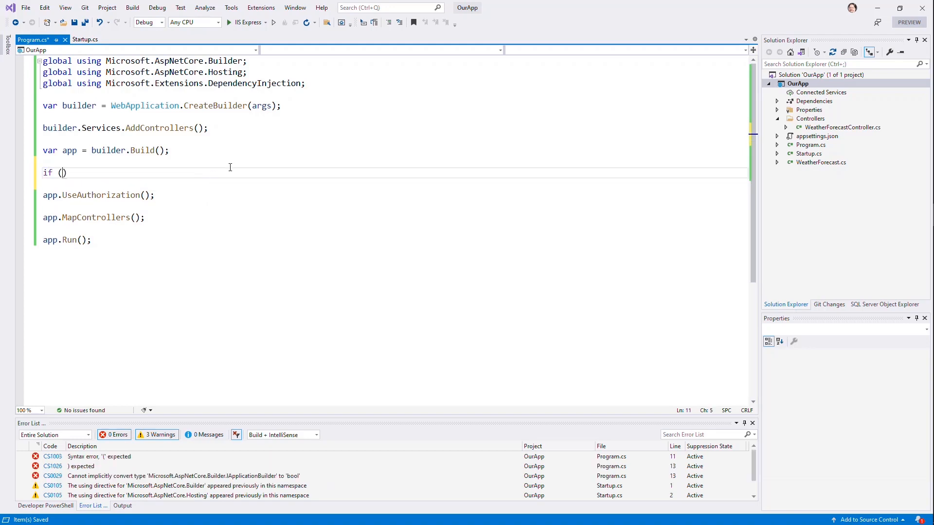
Add an app.Environment.IsDevelopment() block calling UseDeveloperExceptionPage
text(app.Environment)
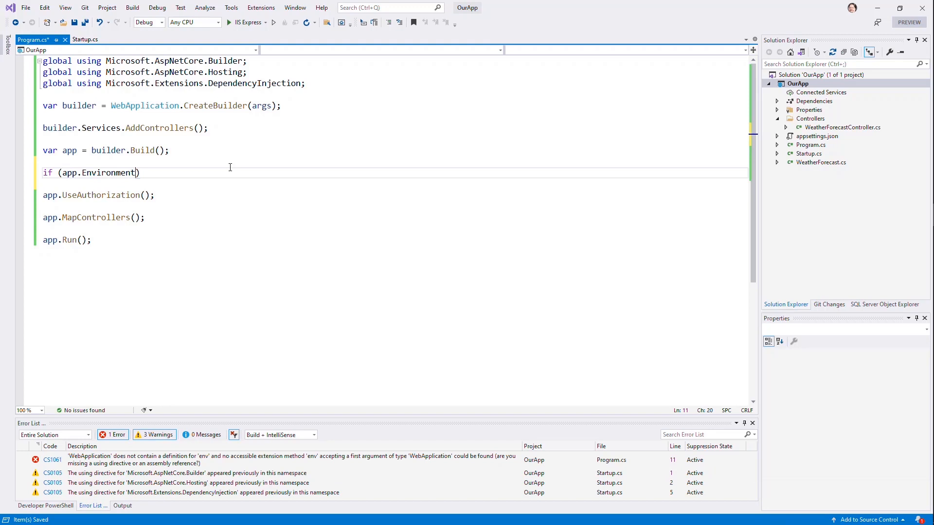
text(.IsDevelopment())
text(app.)
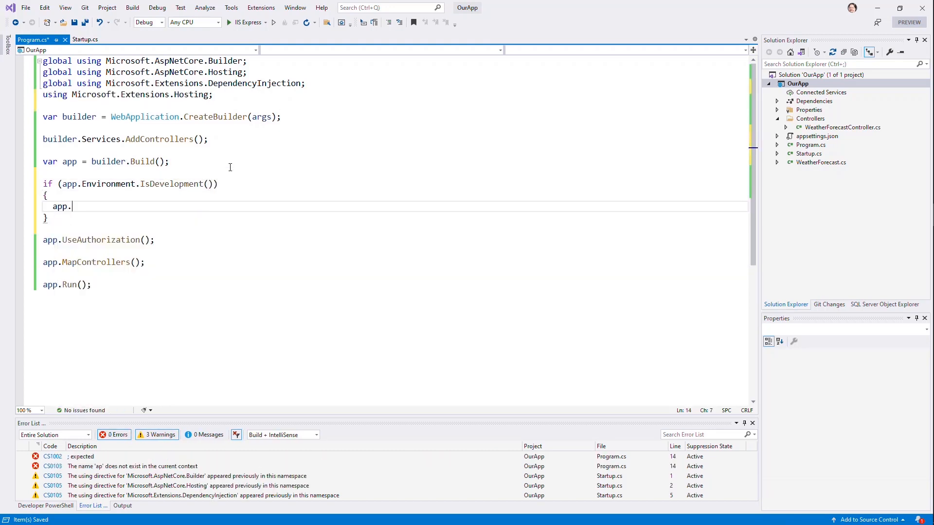
text(UseDev)
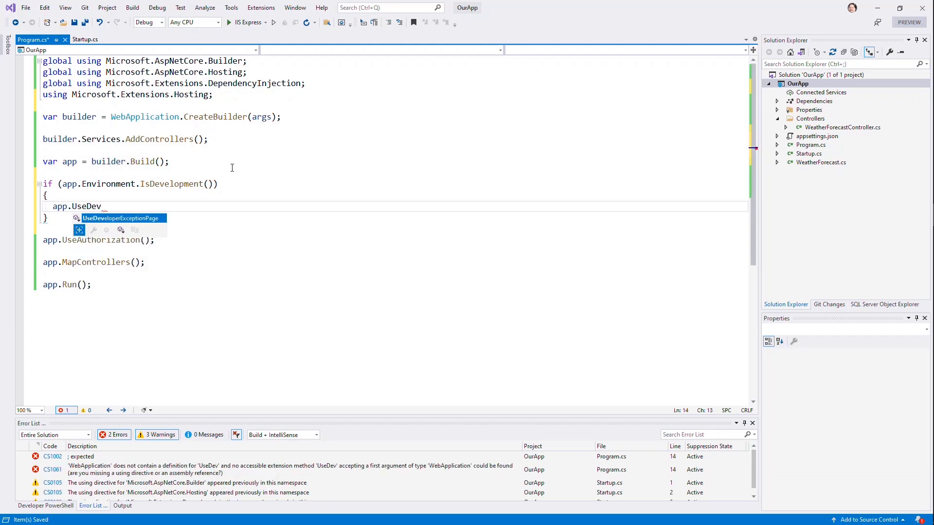
key(Tab)
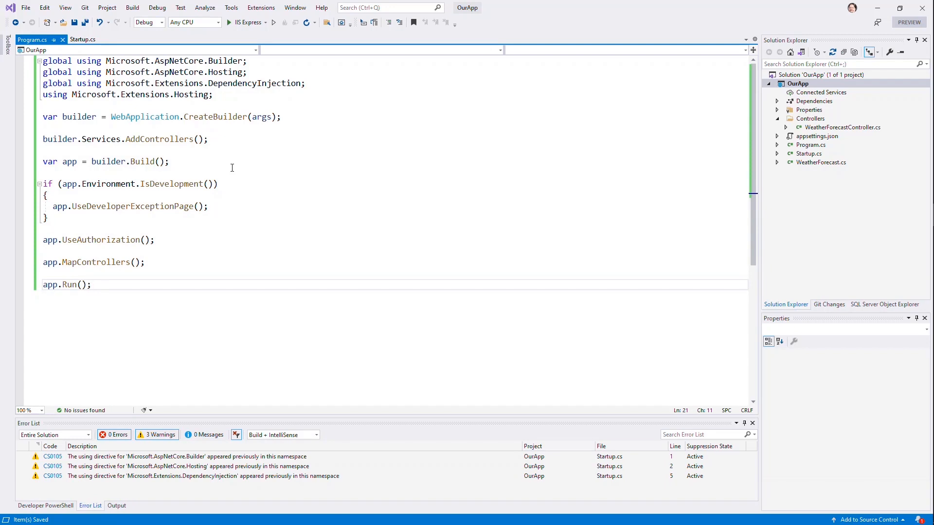
click(82, 40)
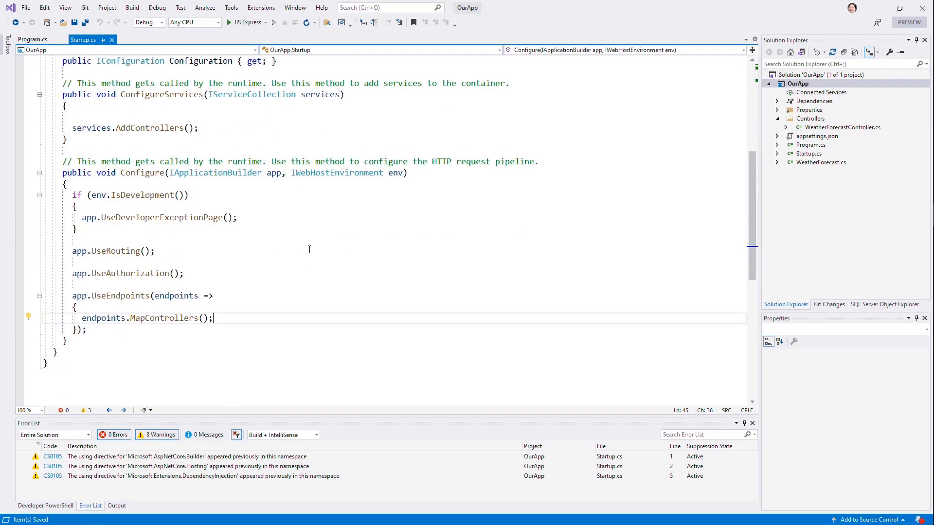
Delete Startup.cs from the OurApp project in Solution Explorer
click(33, 40)
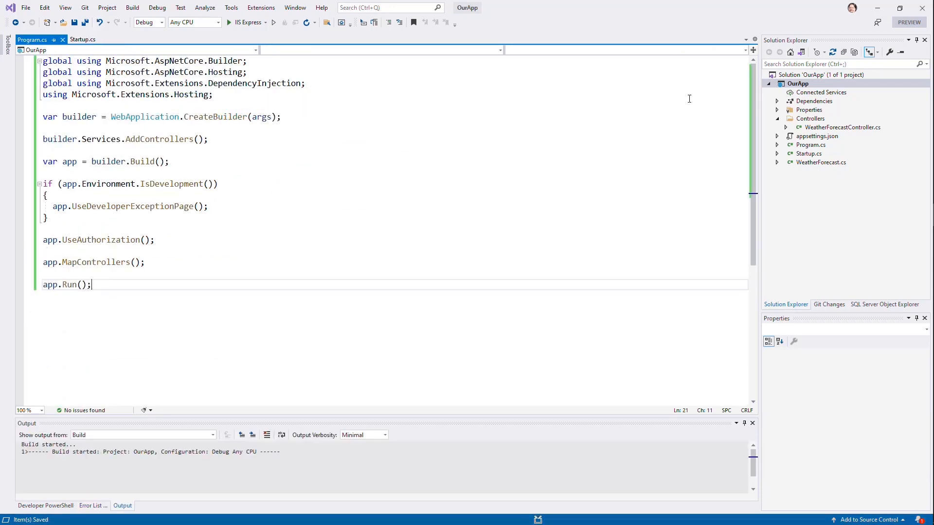
click(809, 153)
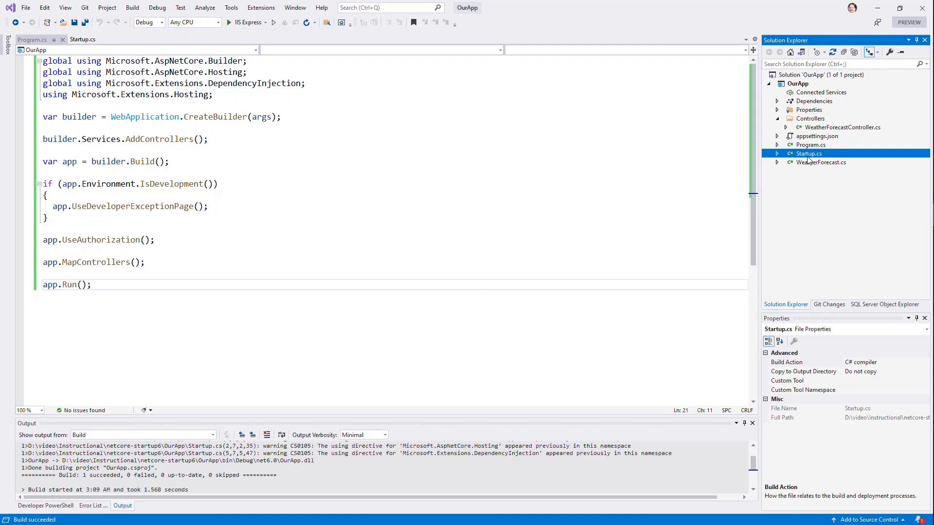
click(821, 154)
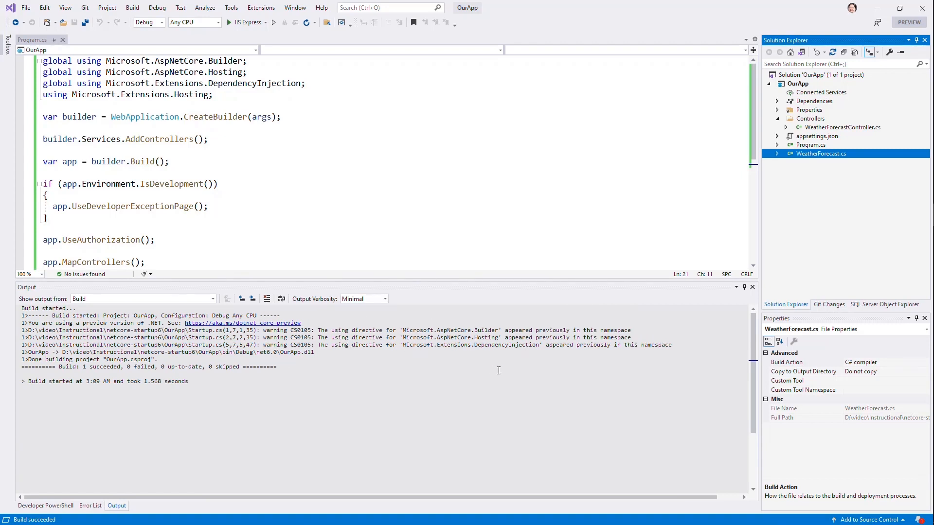
mouse_move(449, 349)
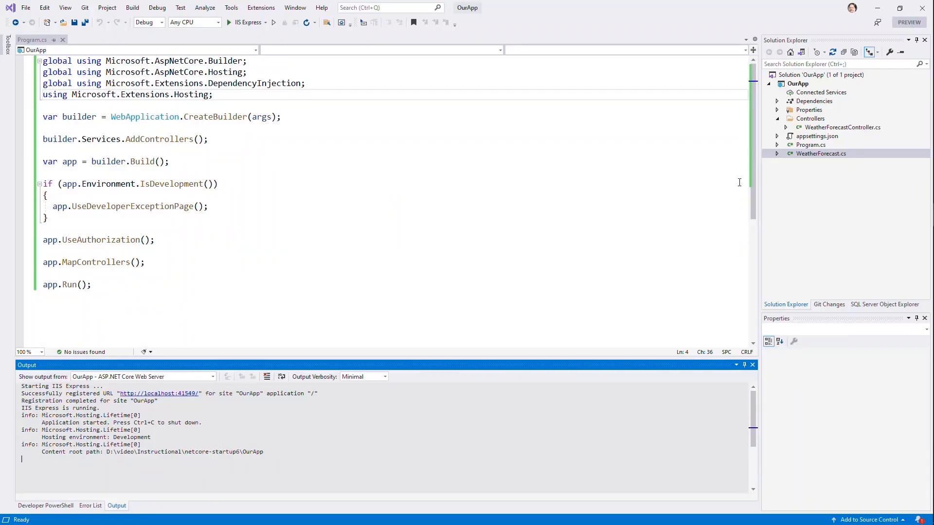
double_click(842, 127)
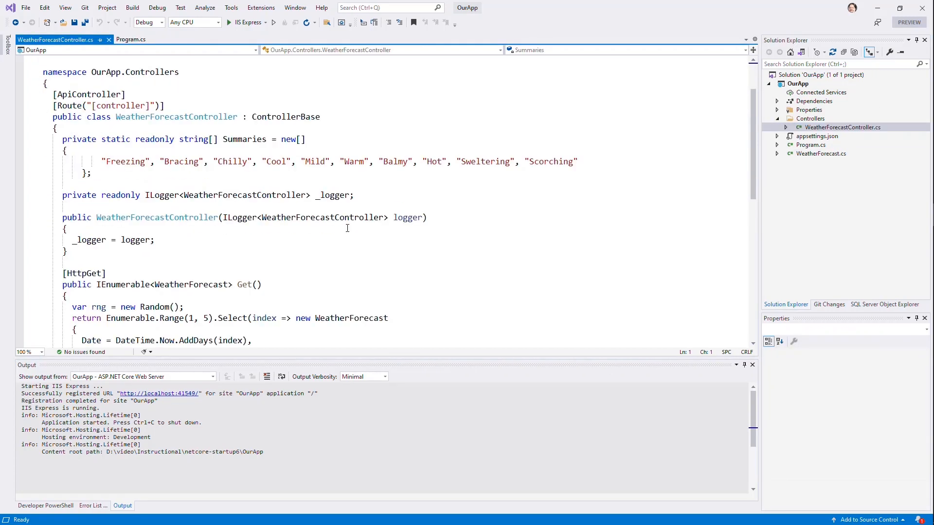
scroll(down, 3)
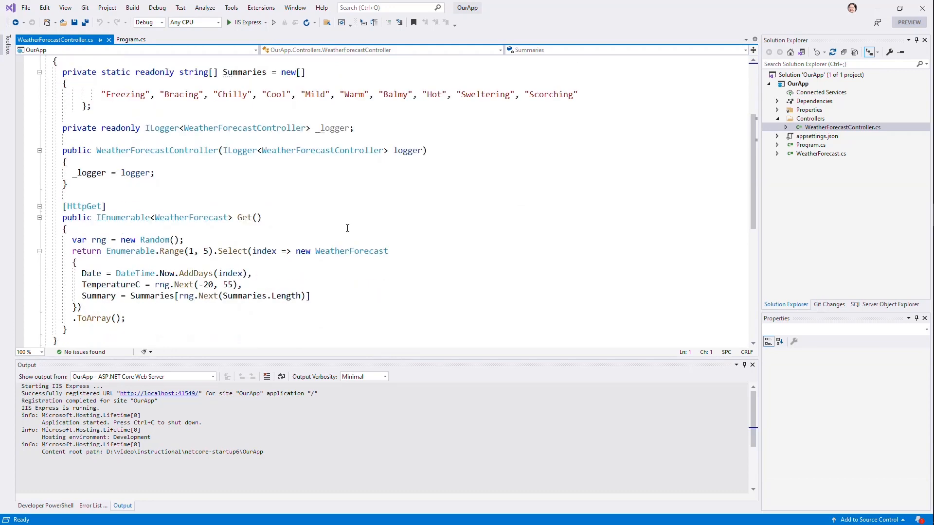
scroll(down, 3)
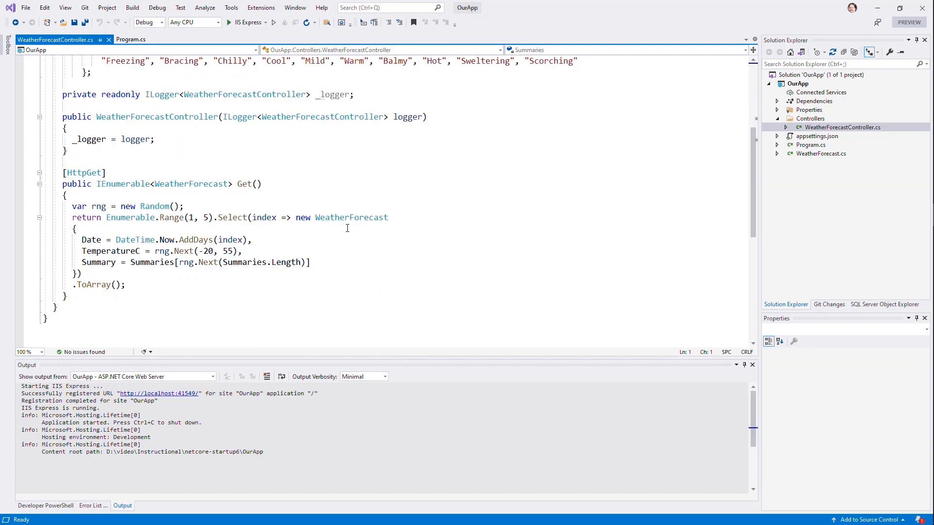
click(130, 39)
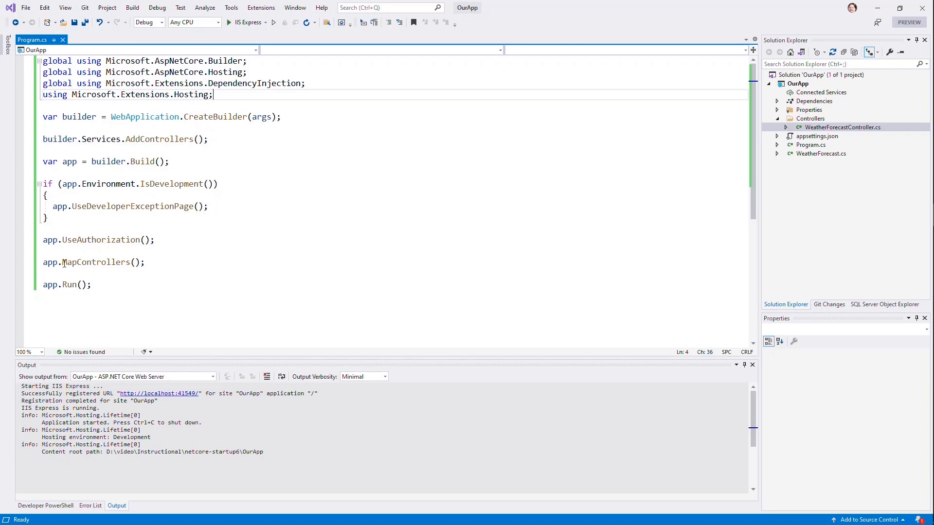
mouse_move(254, 229)
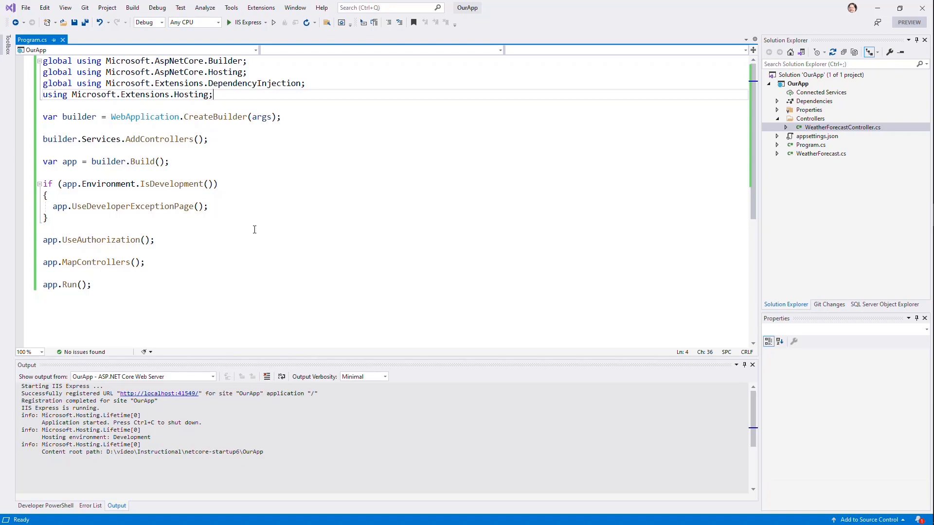
mouse_move(152, 246)
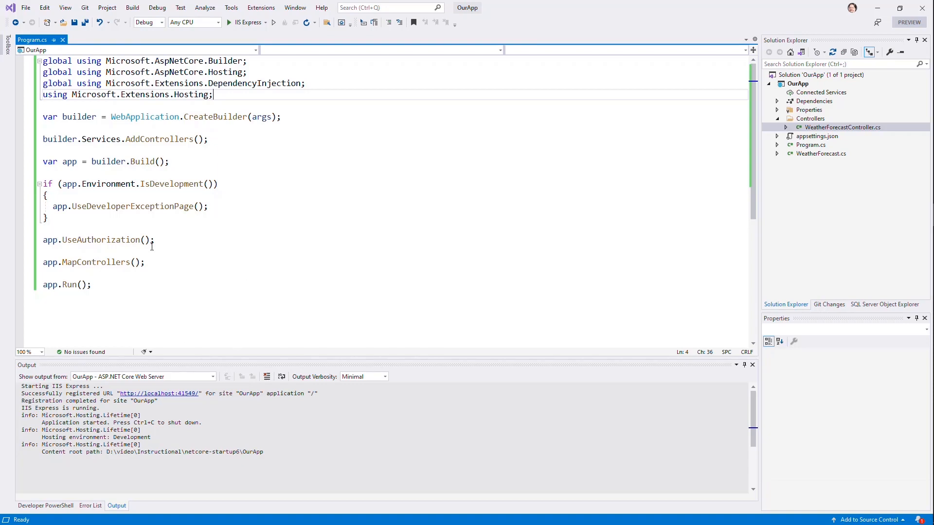
Add app.MapGet("api/pi", () => Math.PI); on a new line after MapControllers
key(enter)
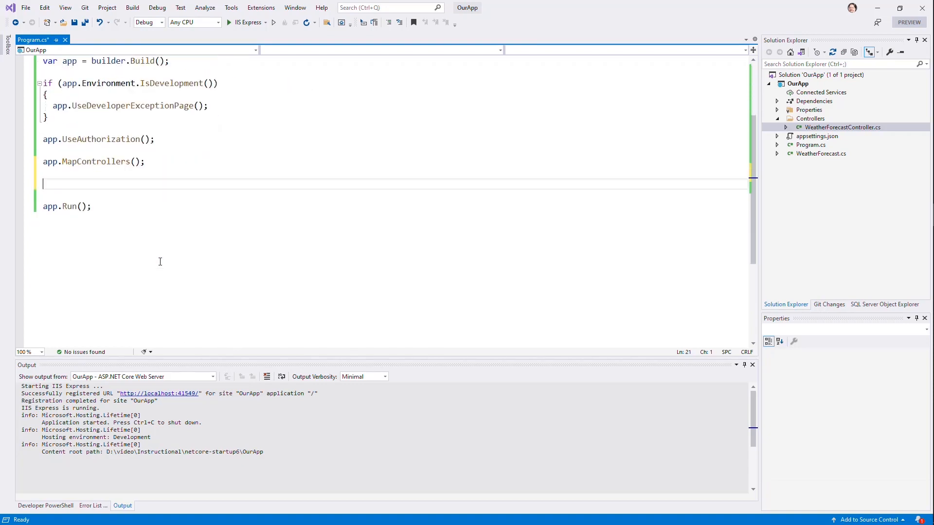
mouse_move(152, 275)
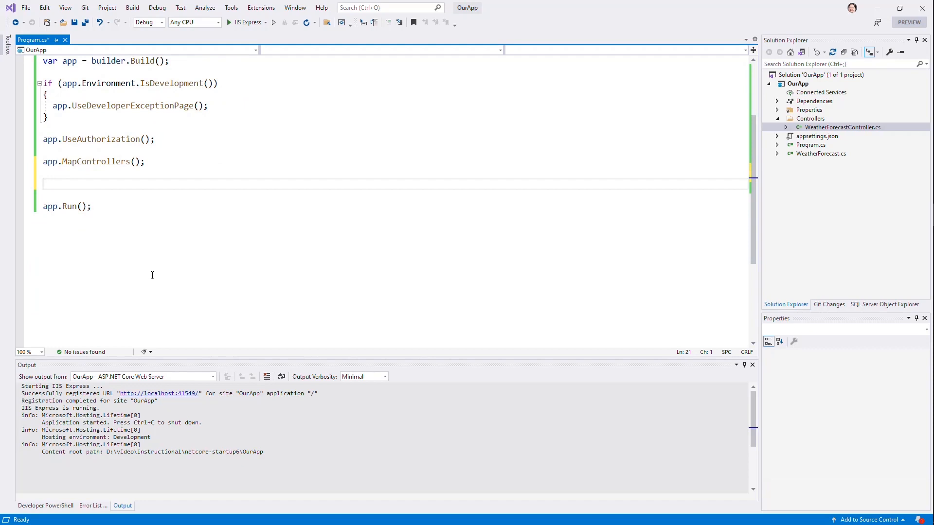
mouse_move(287, 216)
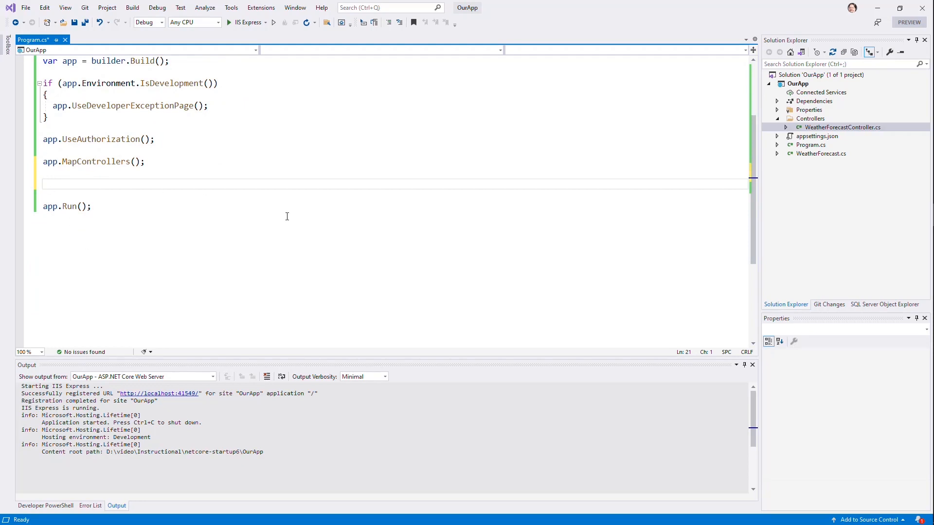
text(app.Map)
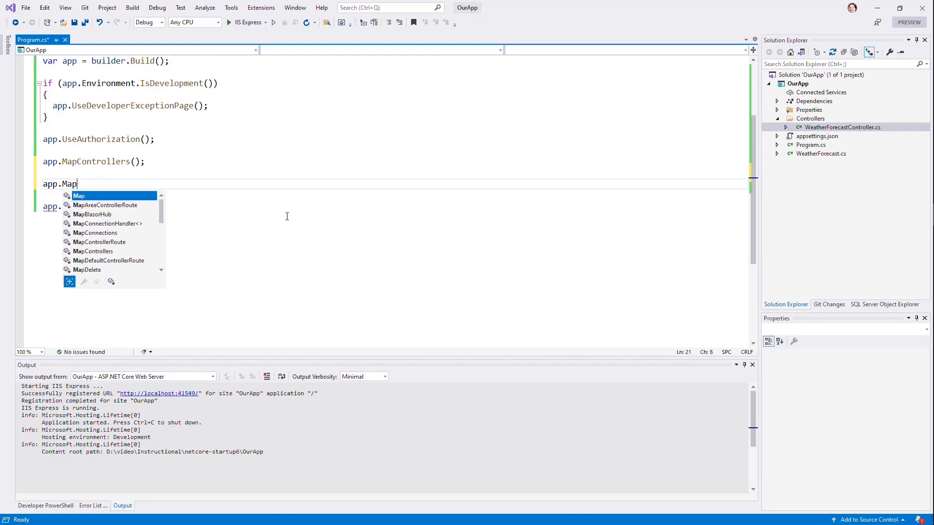
text(Get()
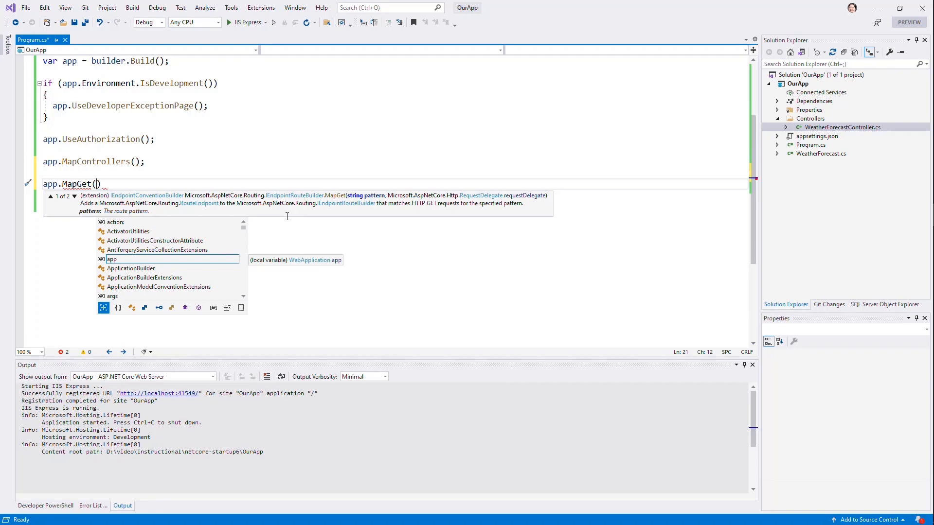
text(')
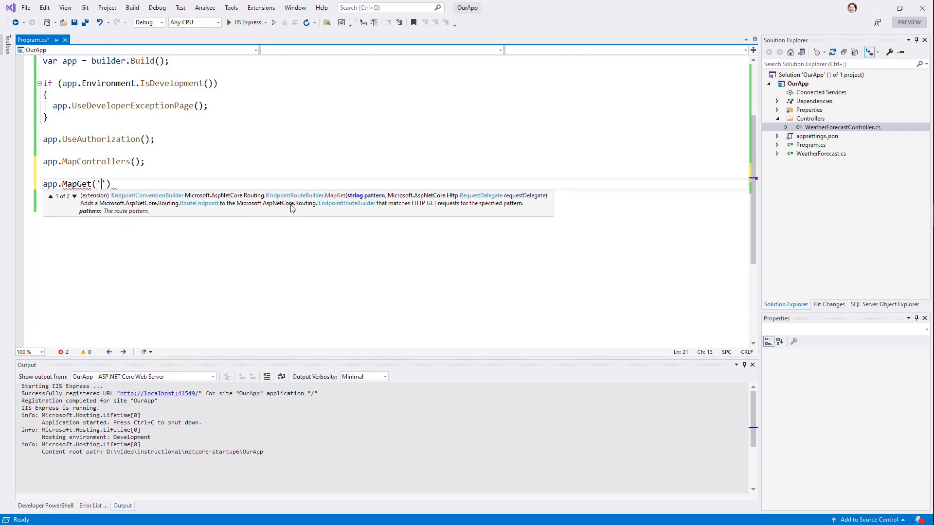
text(api/")
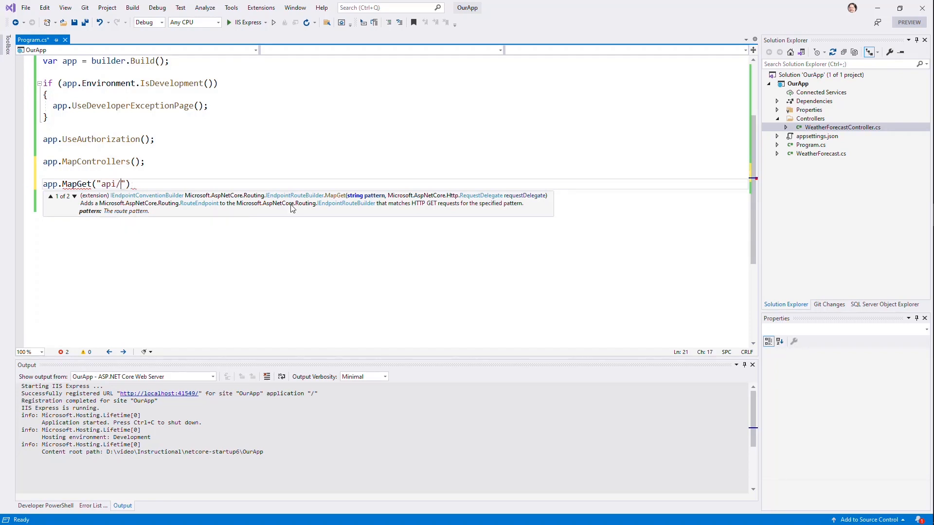
text(pi",)
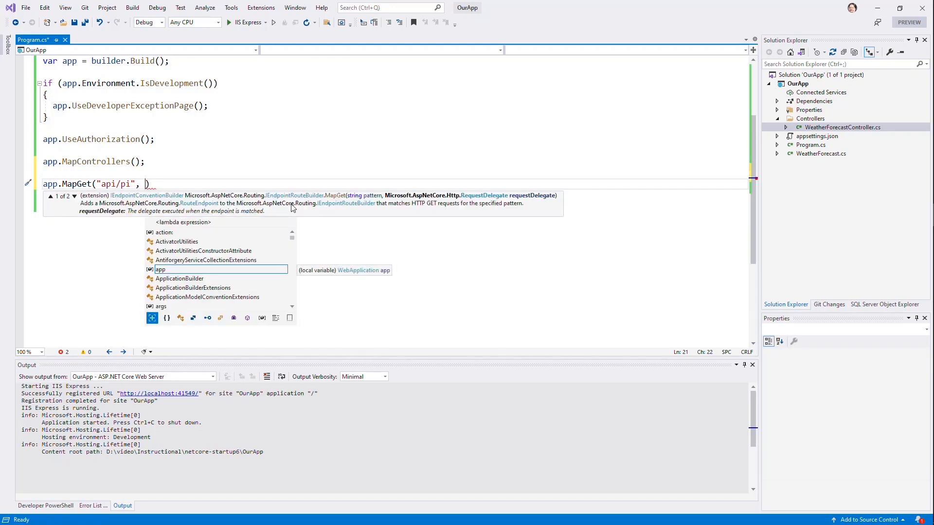
text(())
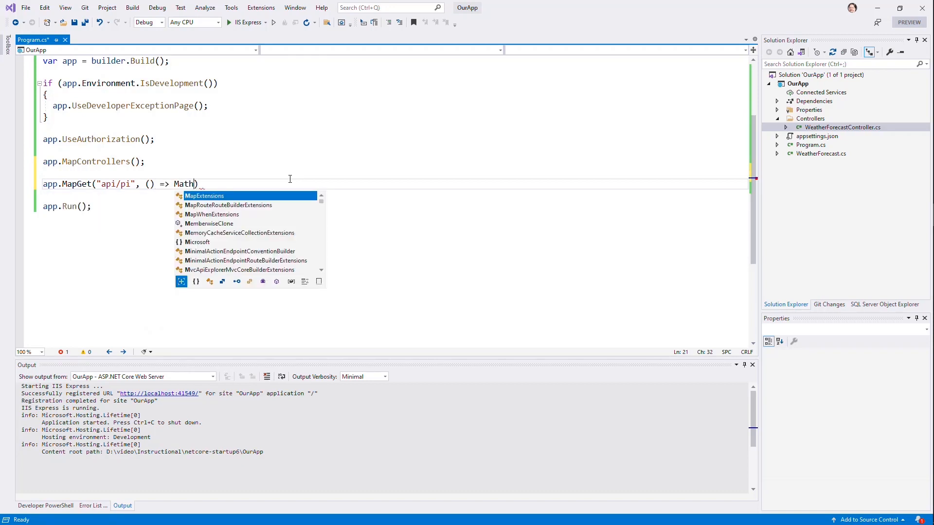
text(.PI);)
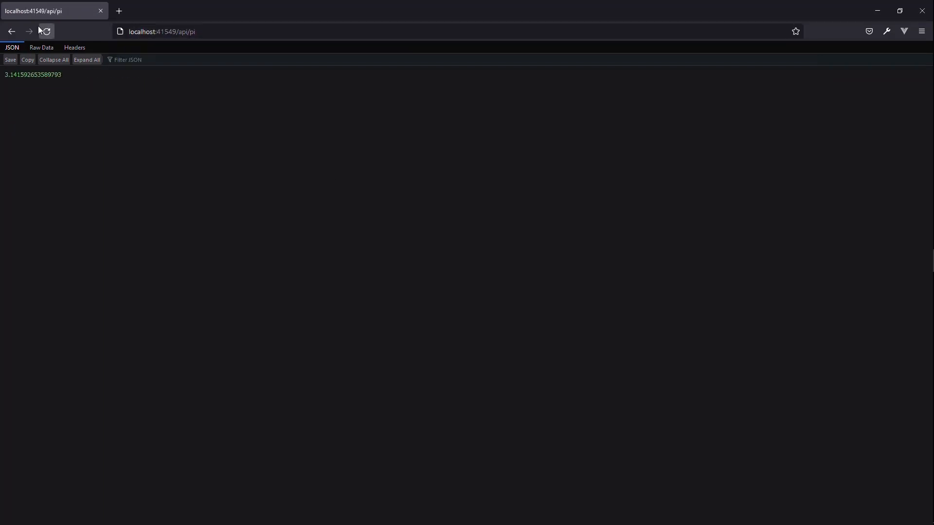
Compare Firefox's Raw Data and JSON views of the api/pi response 3.141592653589793
click(41, 48)
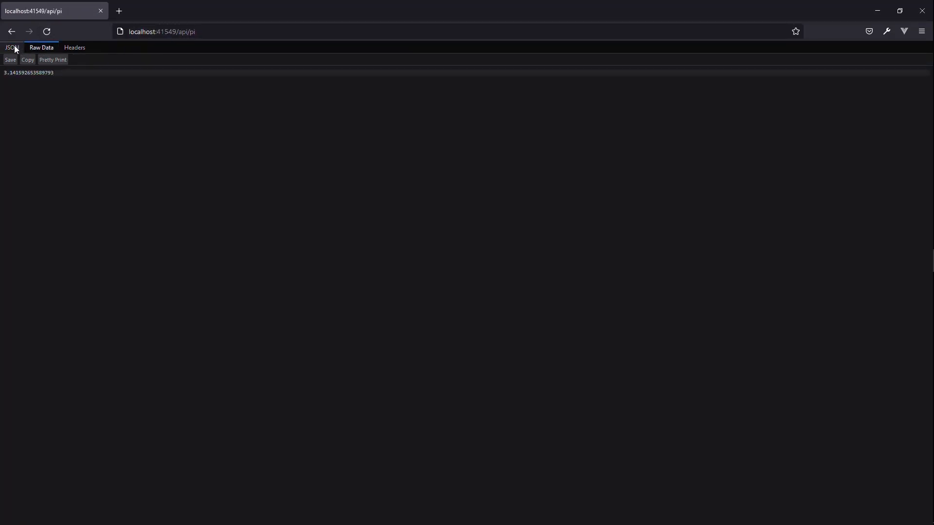
click(11, 48)
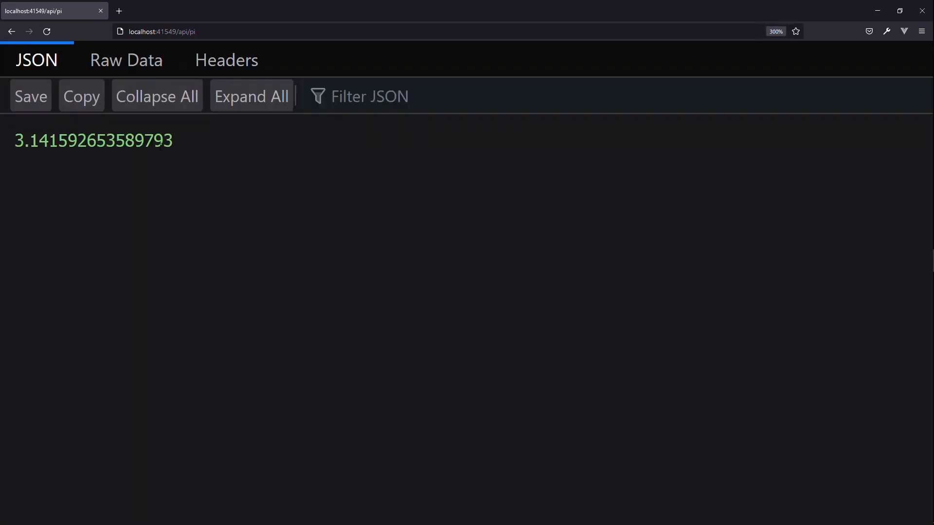
click(127, 59)
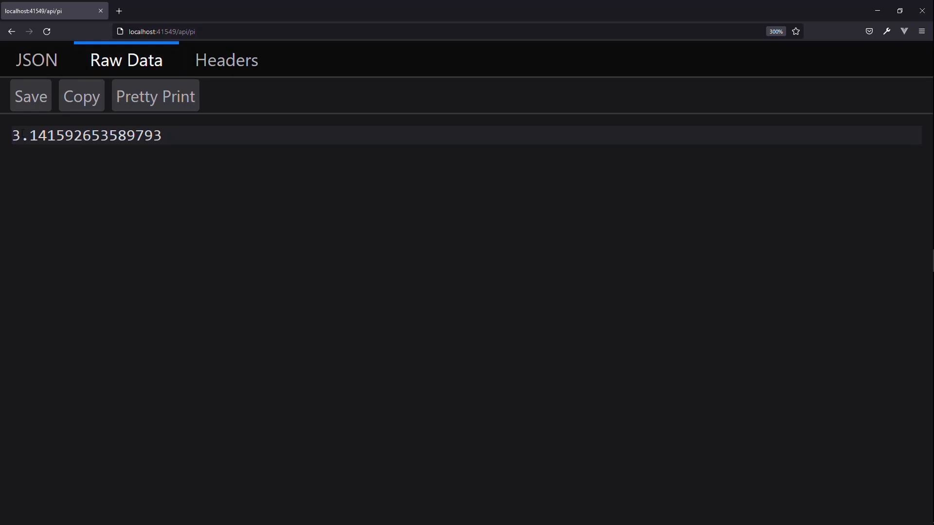
mouse_move(250, 178)
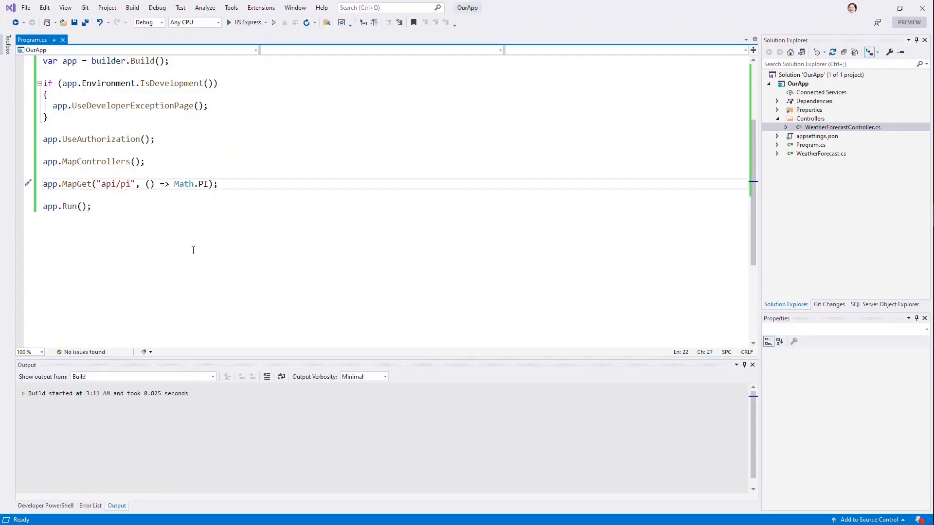
Make api/pi return new { Result = Math.PI }, rebuild, and return to Firefox
text(new { r)
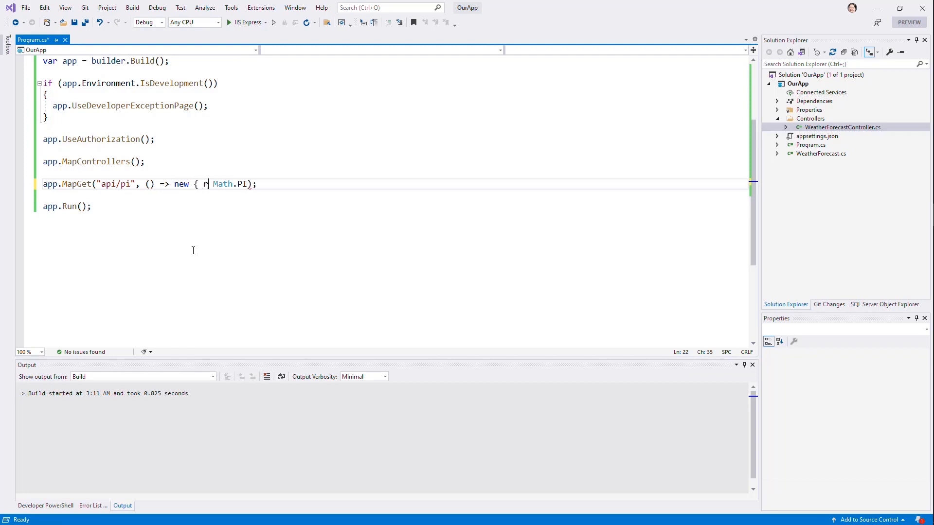
text(Result =)
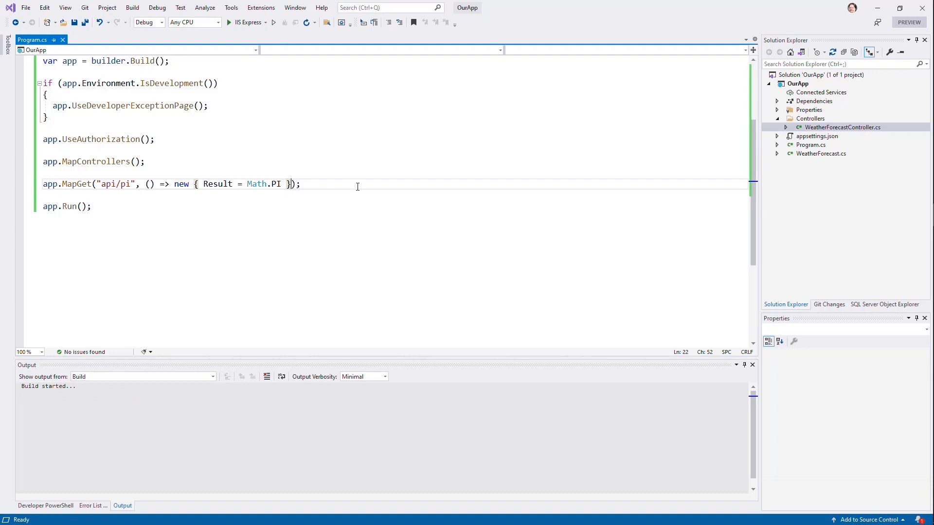
key(ctrl+shift+b)
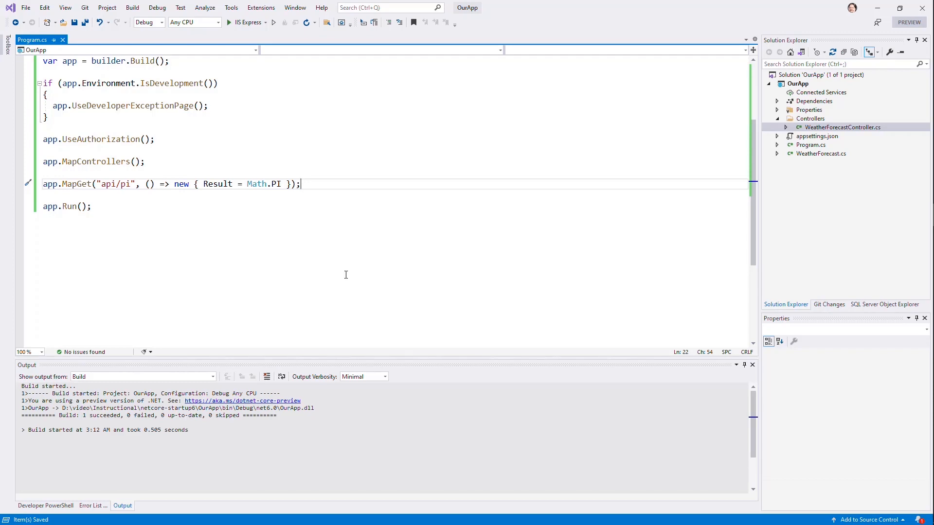
click(273, 21)
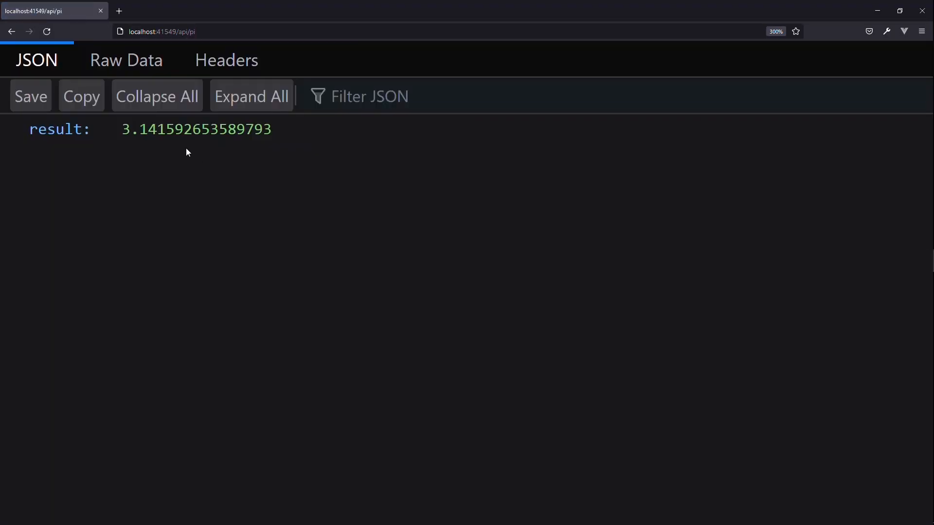
Check the api/pi raw response shows {"result":3.141592653589793} in Firefox
click(125, 59)
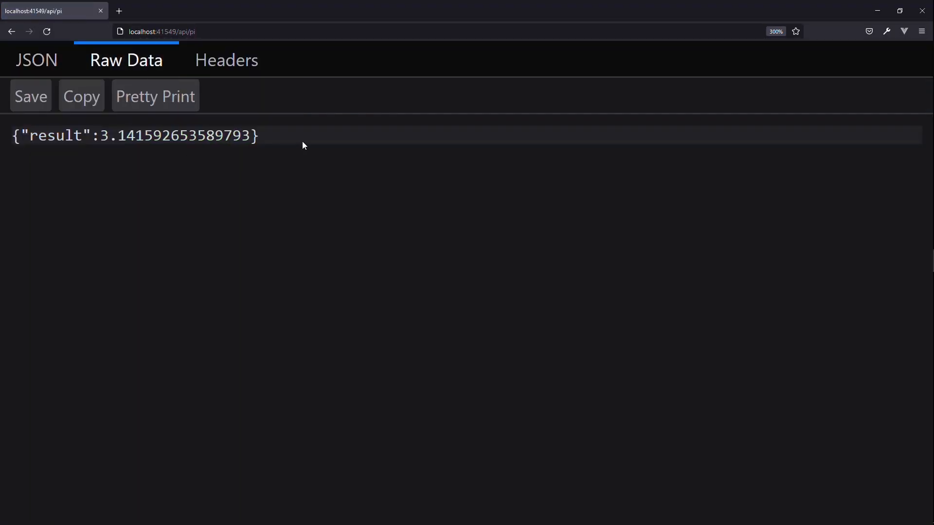
mouse_move(221, 109)
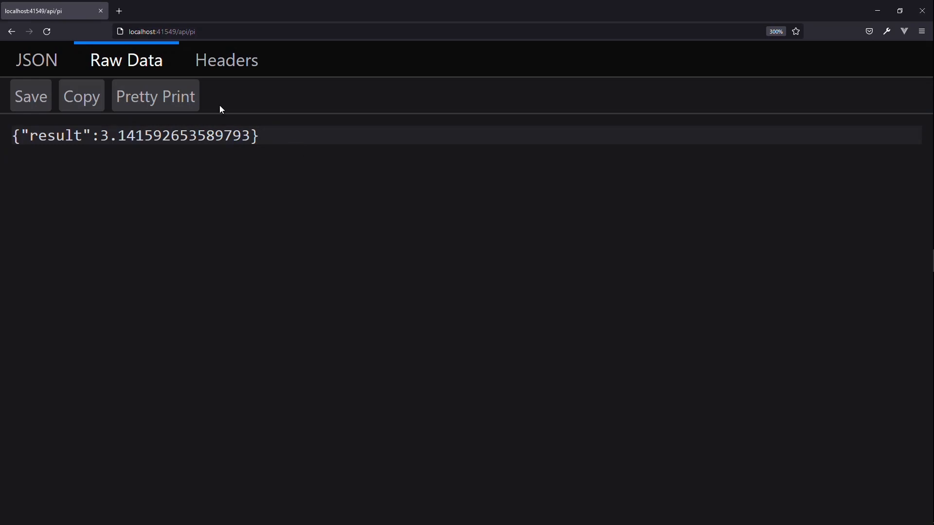
click(35, 59)
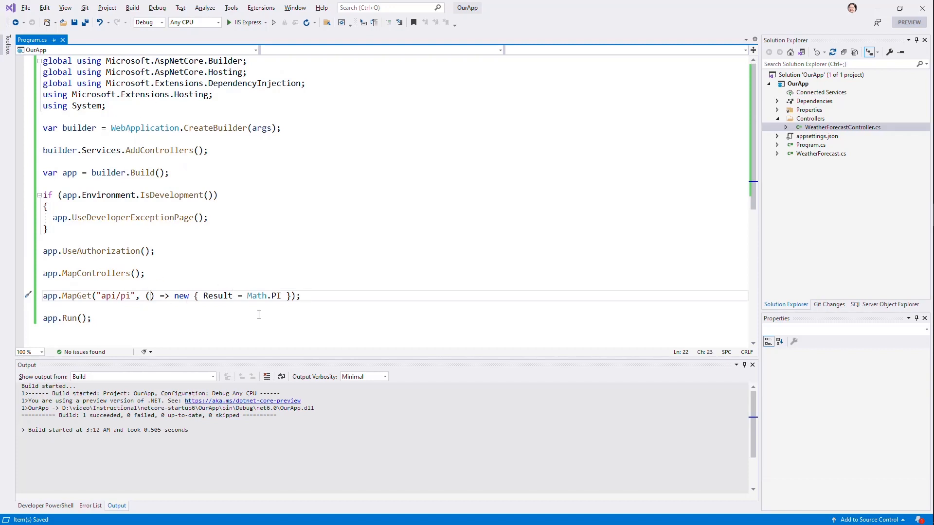
Give the api/pi lambda an IHostEnvironment env parameter and add Environment = env.EnvironmentName
text(I)
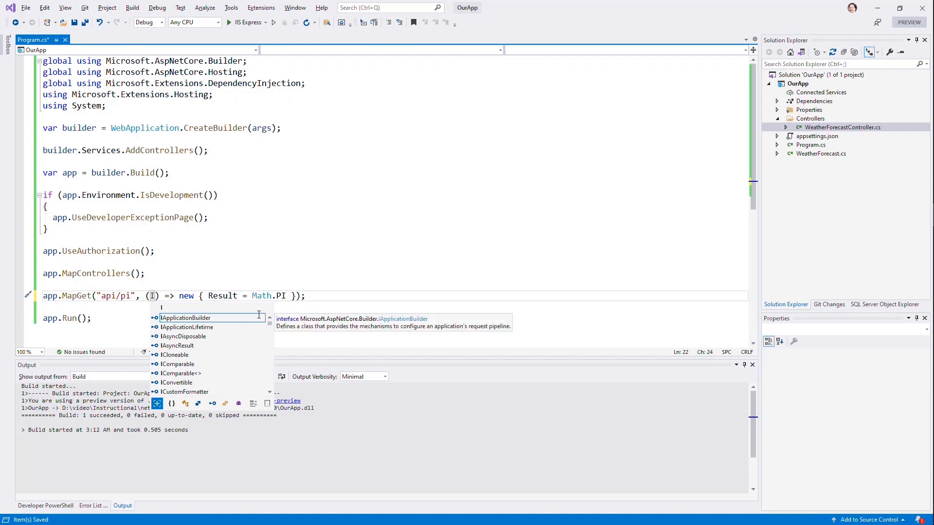
text(HostEnvironment)
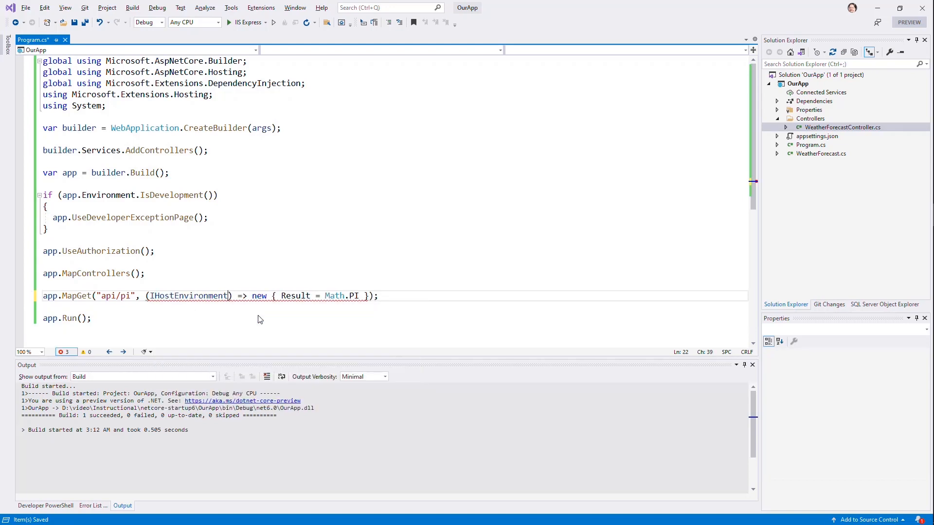
text(env)
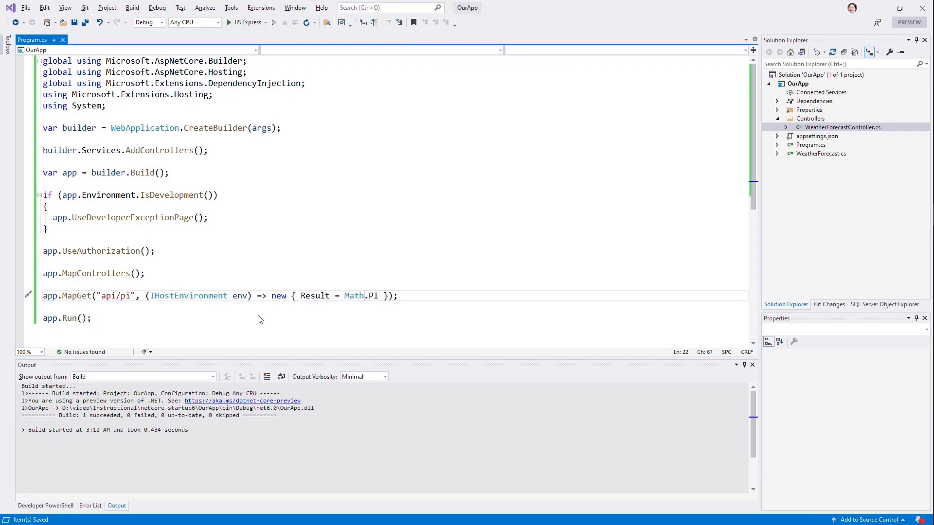
key(enter)
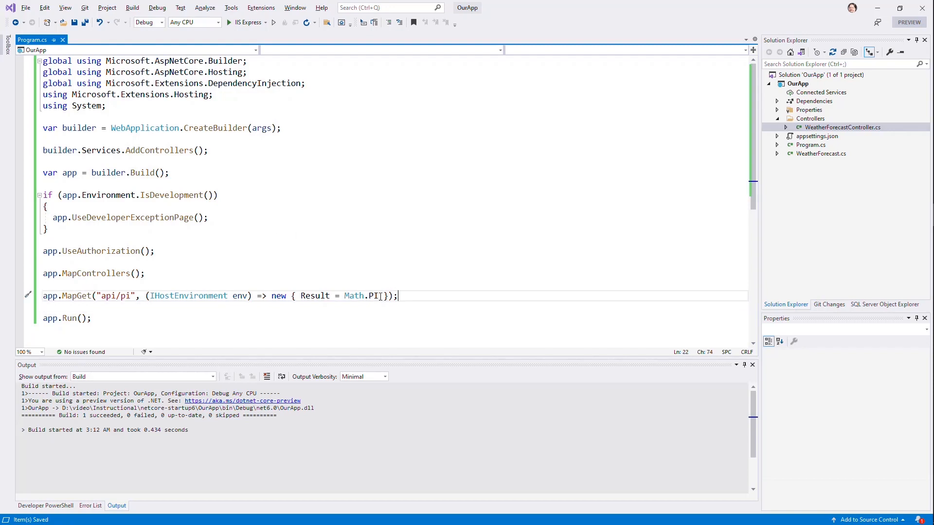
text(, Environment =)
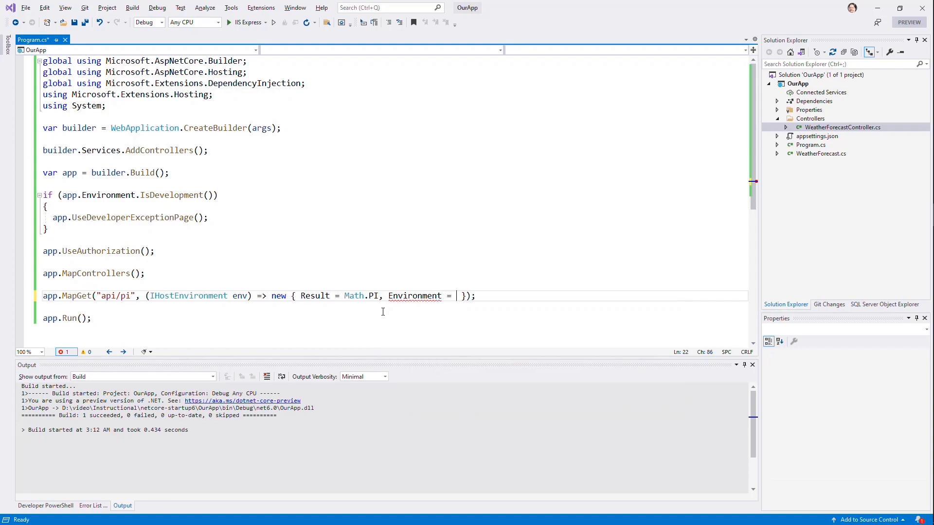
text(env.EnvironmentName)
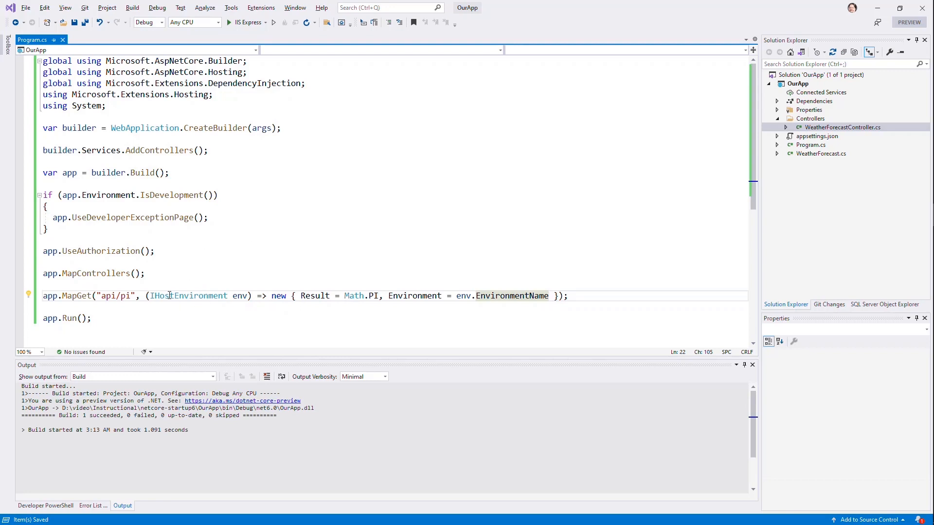
mouse_move(264, 200)
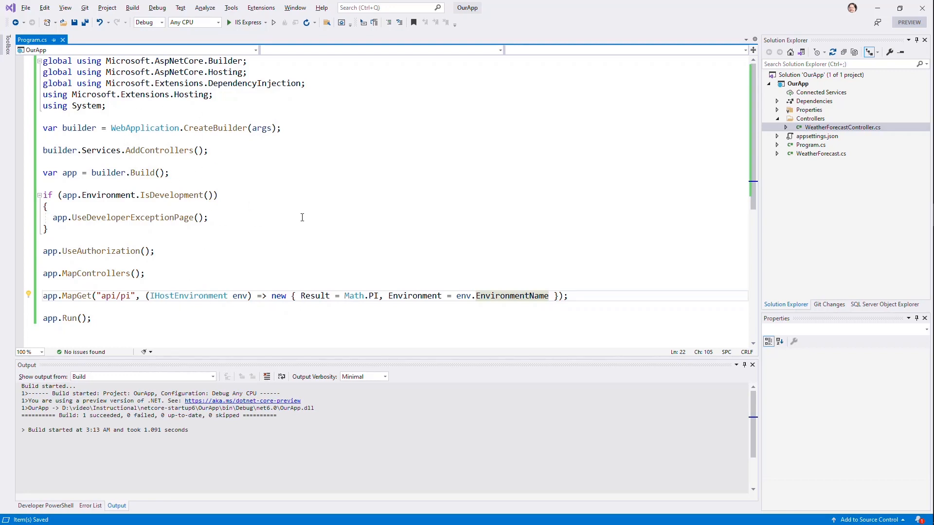
click(548, 296)
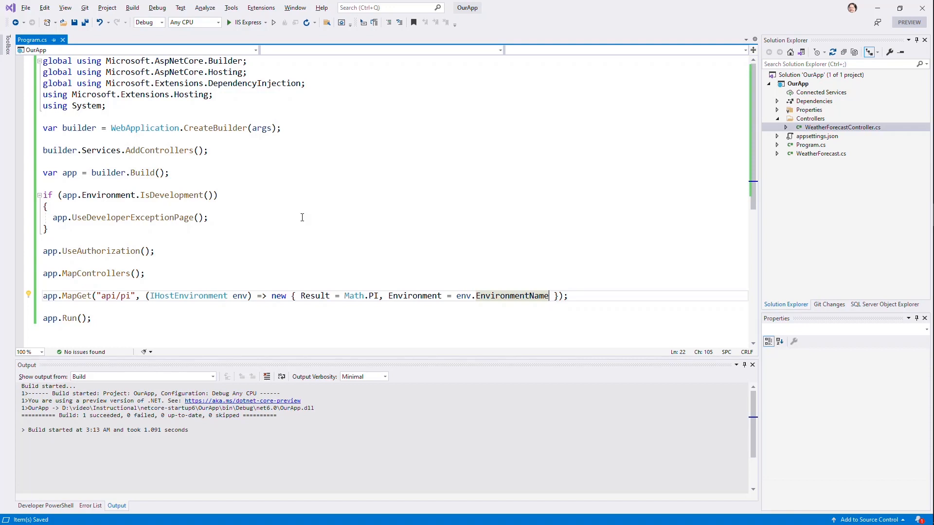
mouse_move(387, 250)
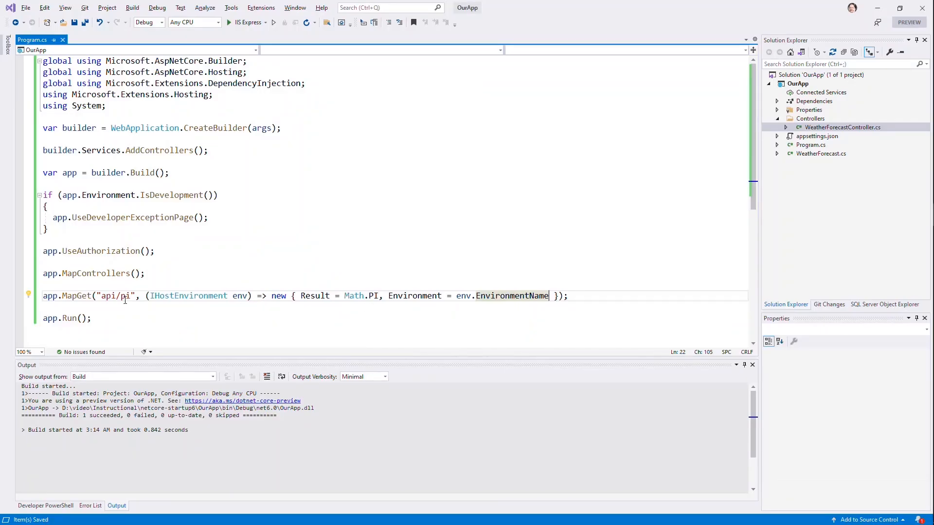
text({id})
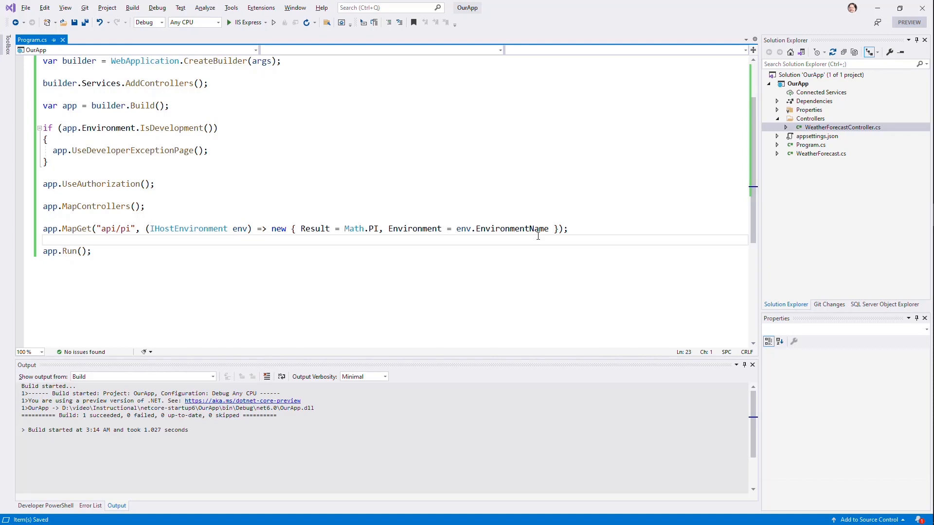
mouse_move(388, 86)
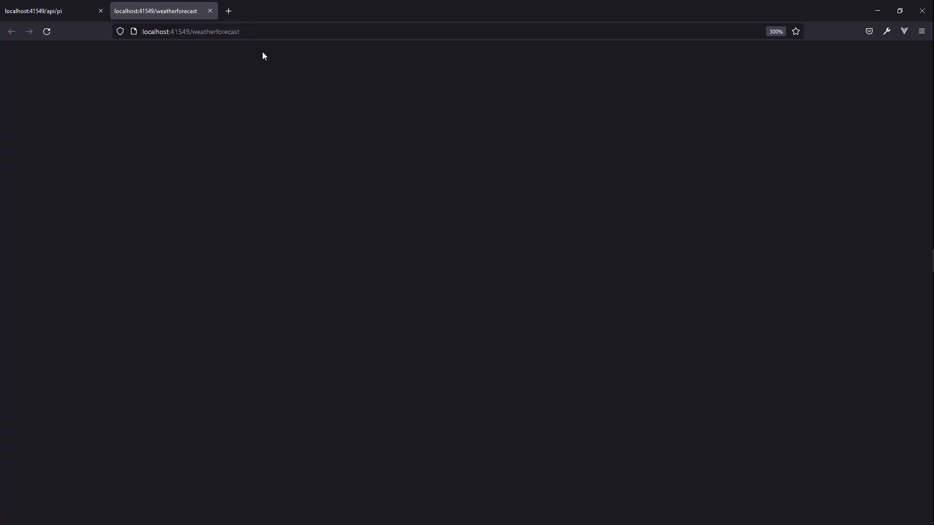
Open a new Firefox tab for localhost:41549/weatherforecast
click(47, 11)
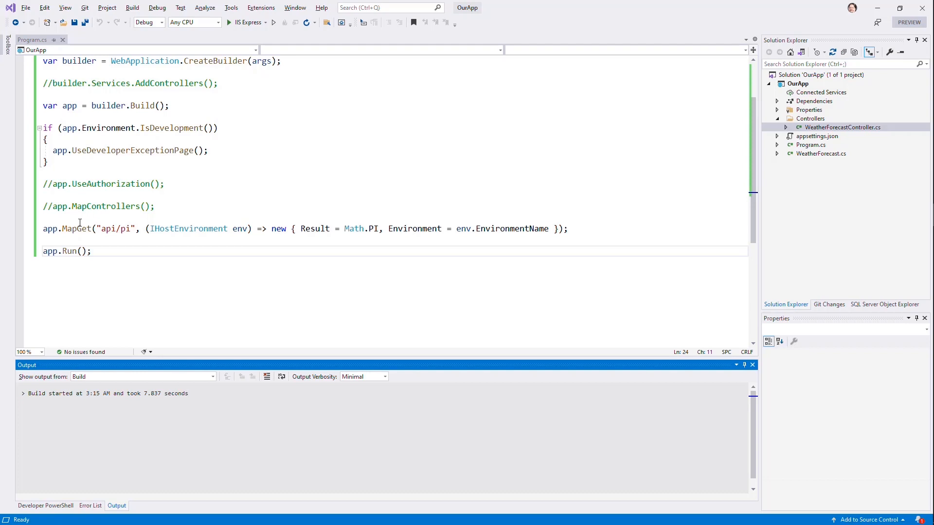
mouse_move(303, 233)
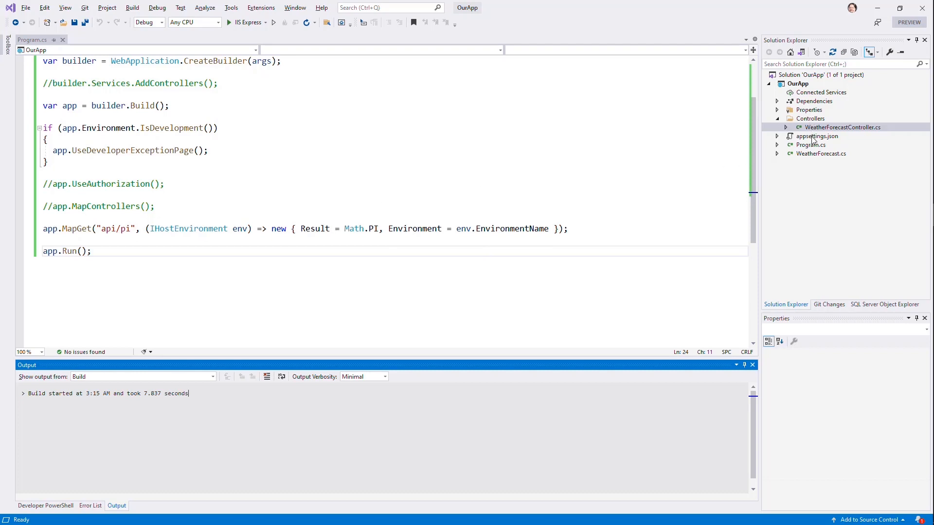
mouse_move(191, 213)
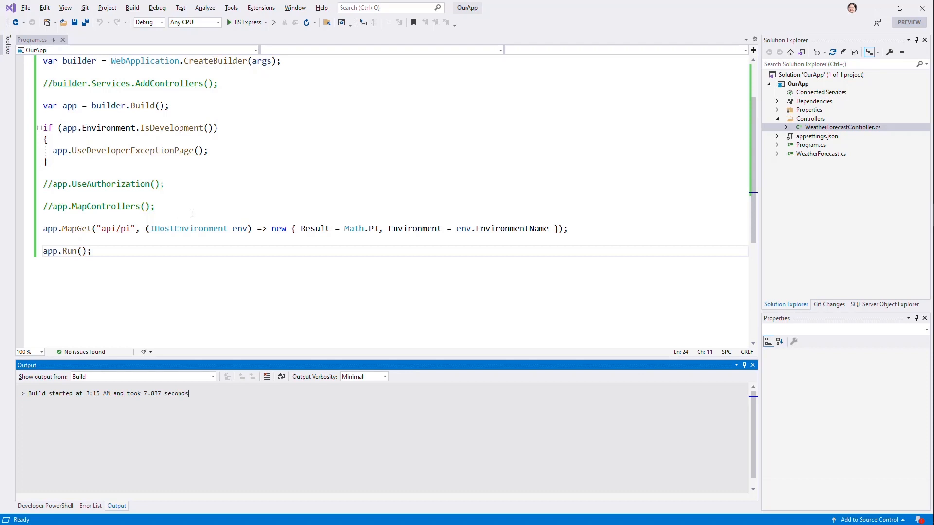
Uncomment the AddControllers, UseAuthorization and MapControllers lines, then select the route name
click(156, 150)
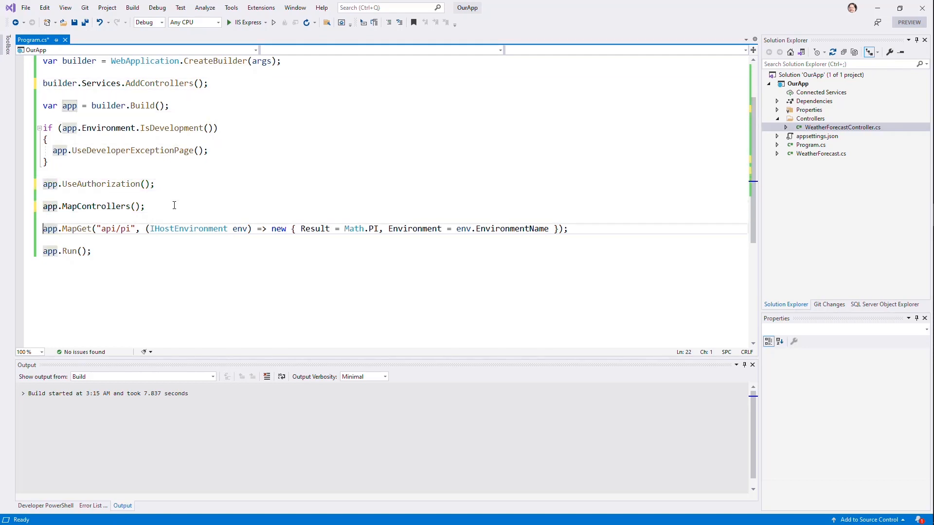
double_click(125, 229)
text(rebootcache)
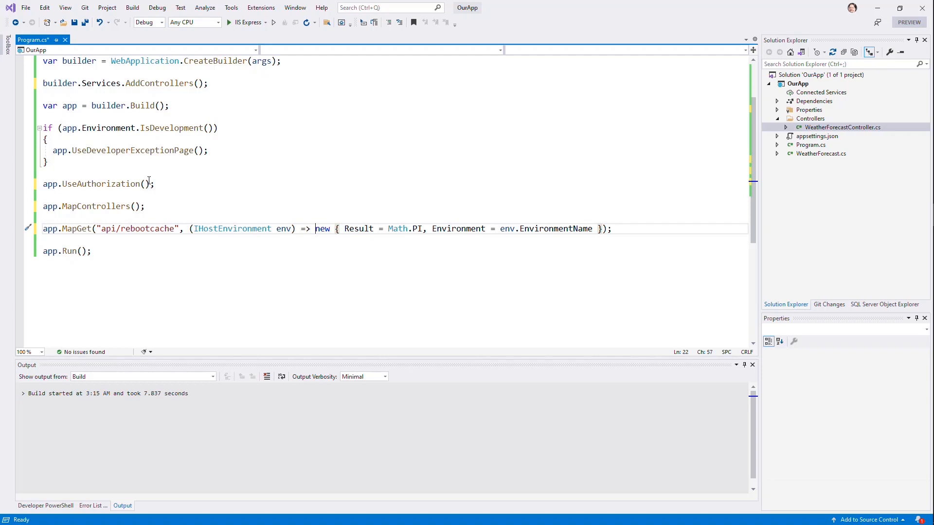
Try env.Reset() in the rebootcache lambda, then restore new { Result = Math.PI, Environment = env.EnvironmentName }
double_click(322, 229)
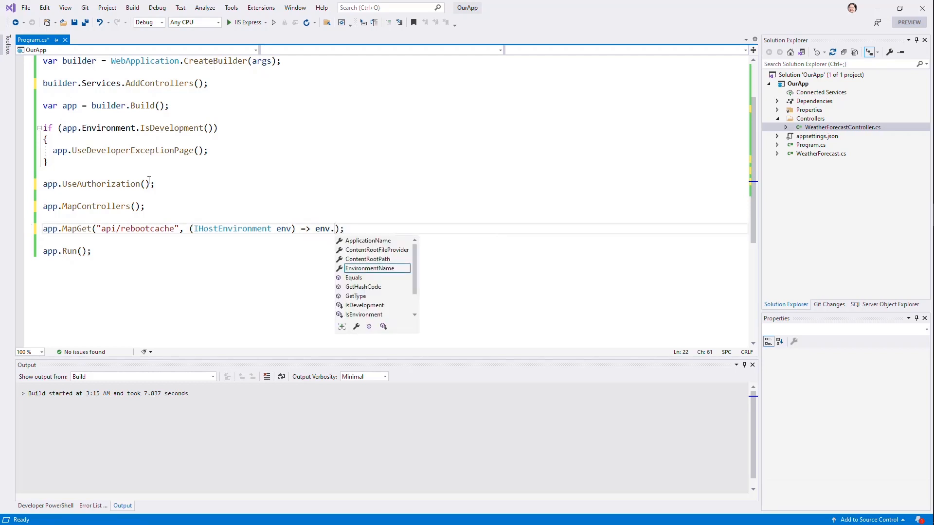
text(reset())
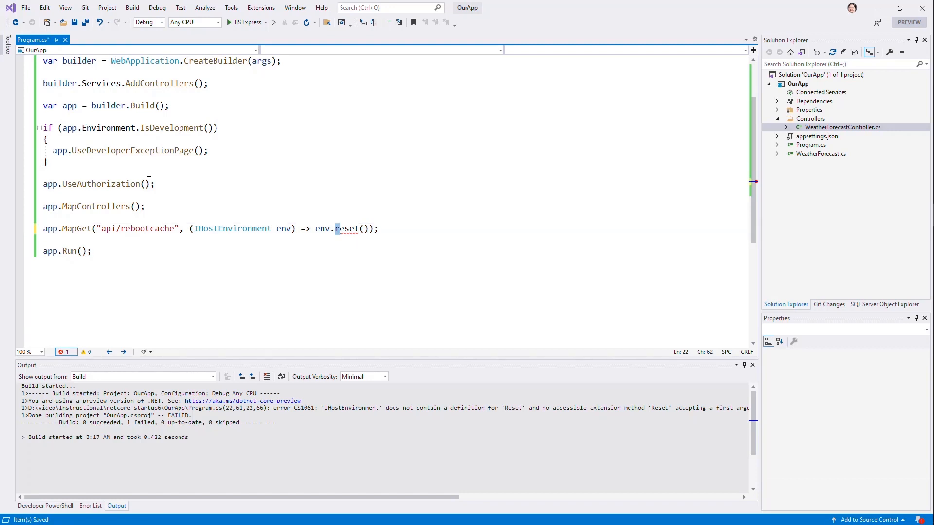
text(new { Result = Math.PI, Environment = env.EnvironmentName })
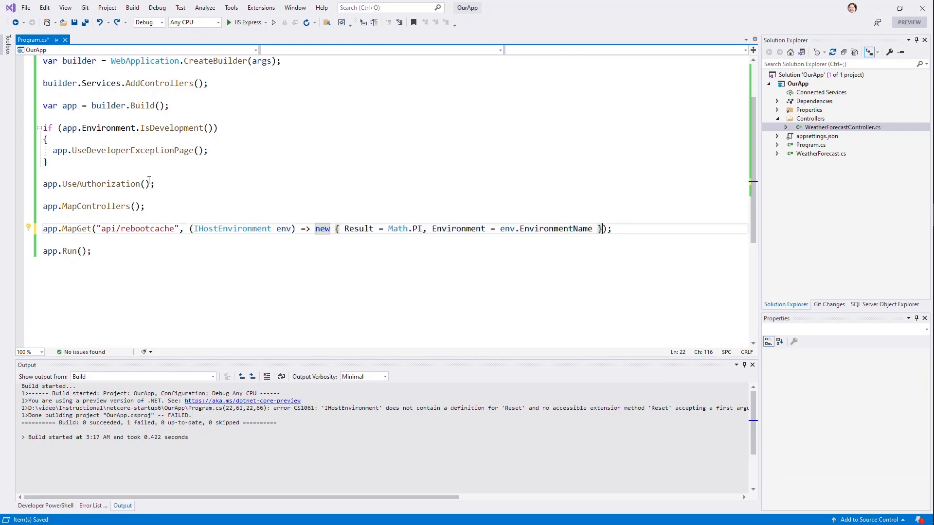